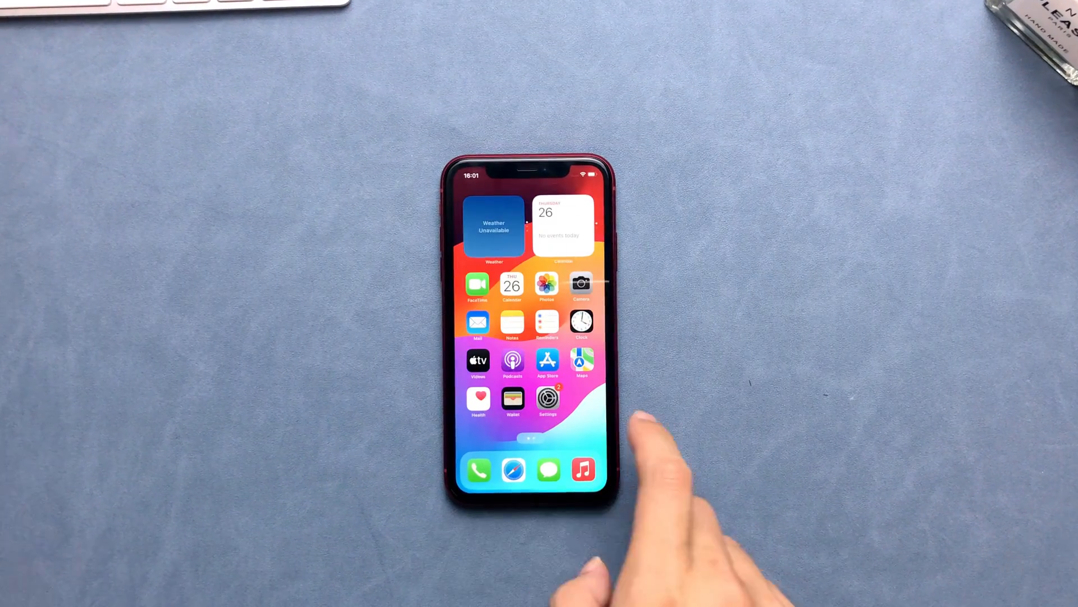
Step: Reach the Sign Out option in the Apple ID account screen of Settings
left_click(547, 398)
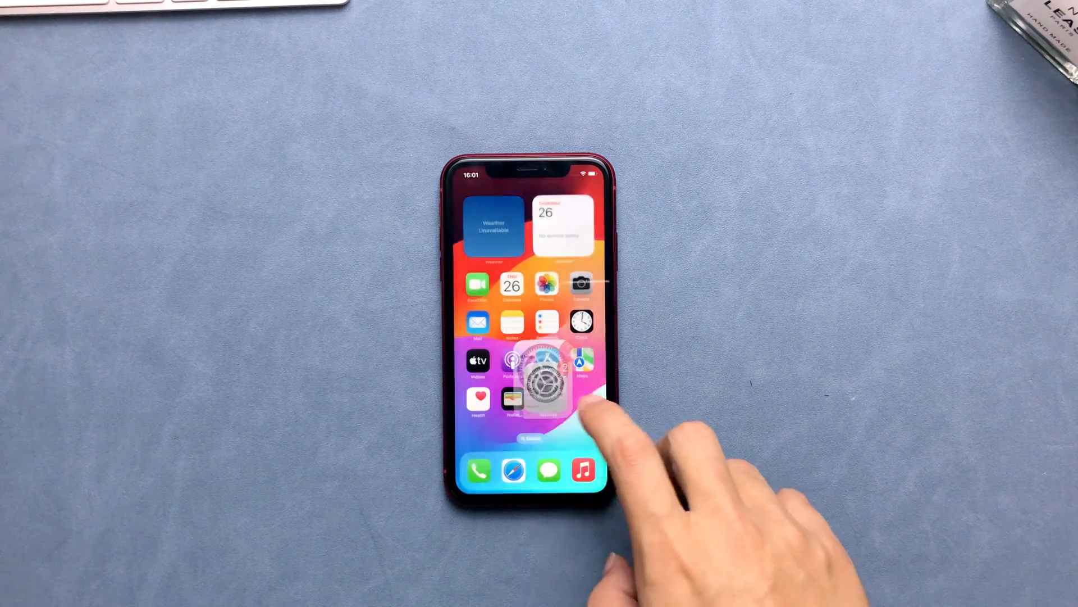
left_click(546, 382)
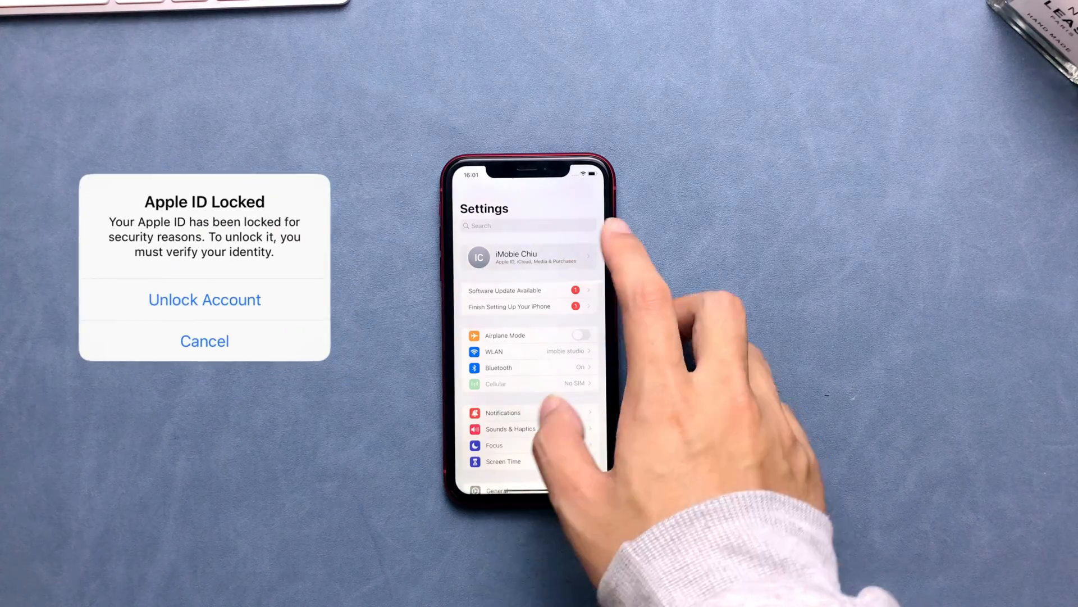
left_click(528, 257)
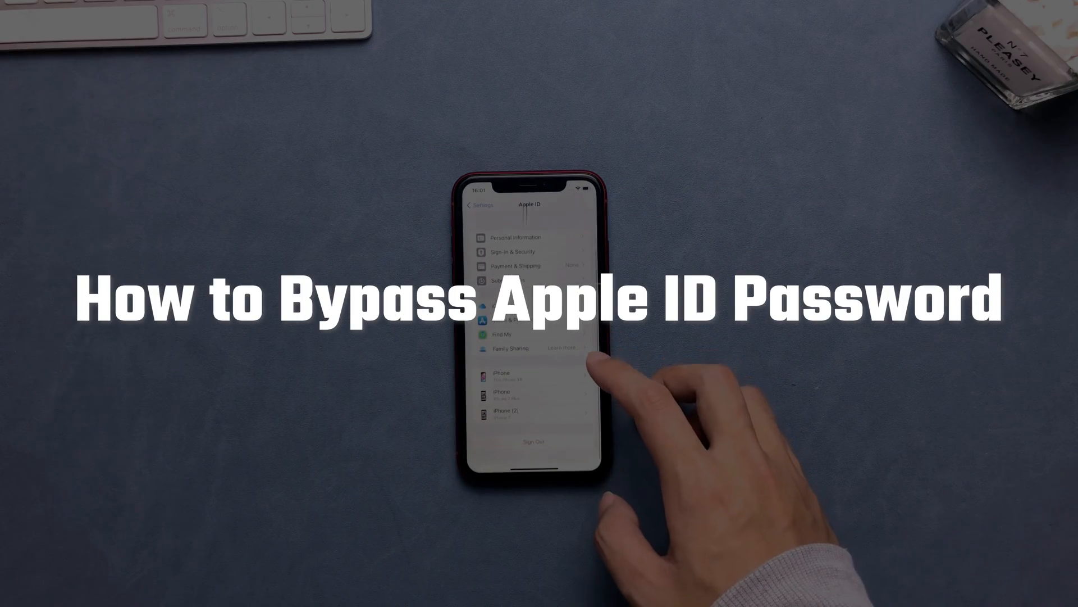
scroll("down", 3)
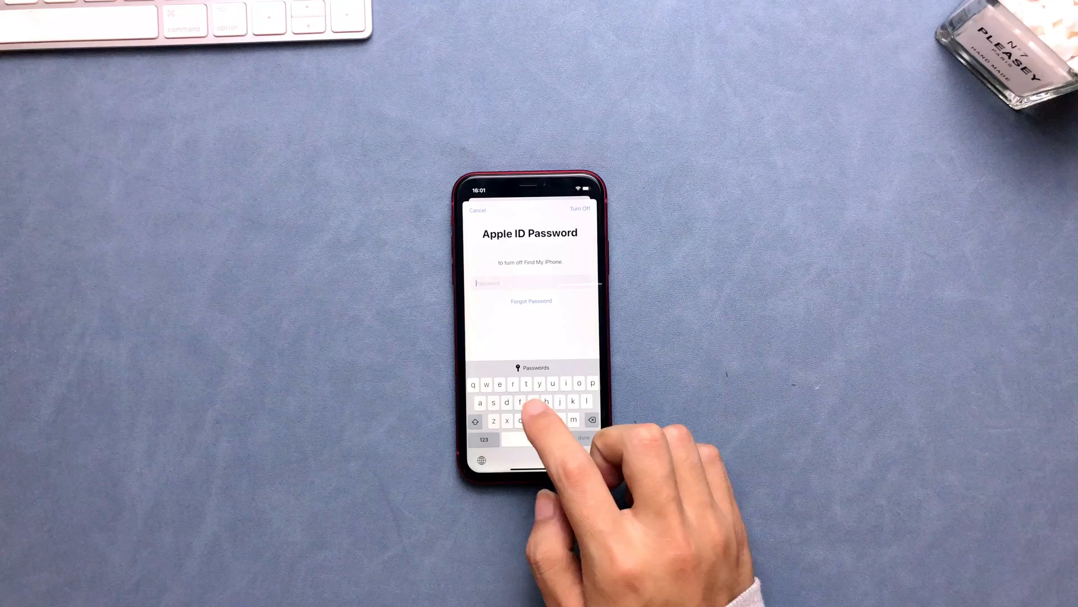
Step: Enter the Apple ID password and confirm Turn Off for Find My iPhone
type("password")
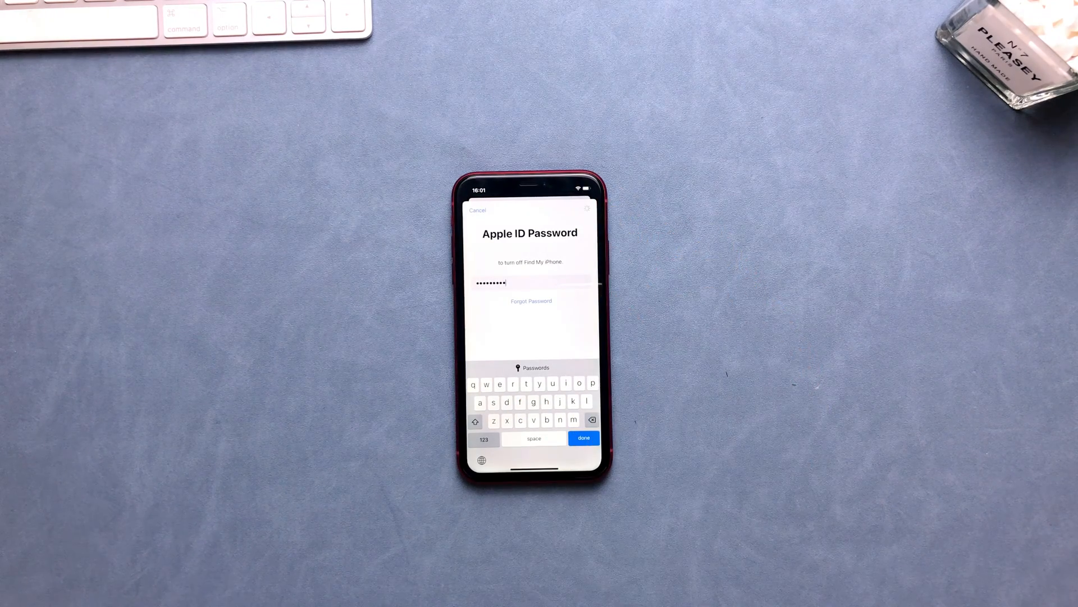
left_click(584, 438)
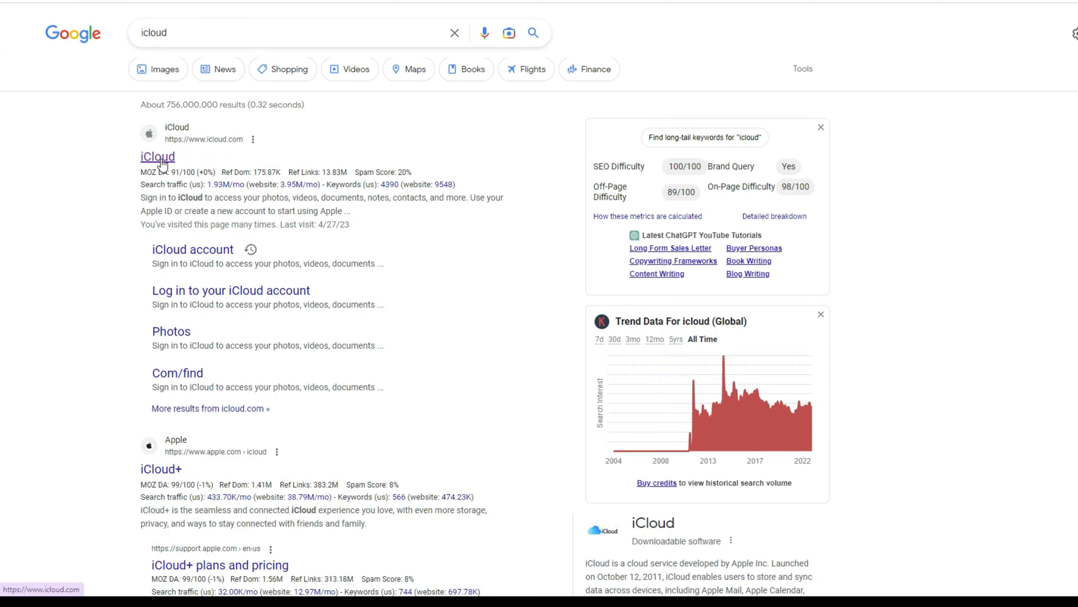
Step: Go to iCloud.com from the Google results and launch Find My on the home page
left_click(157, 156)
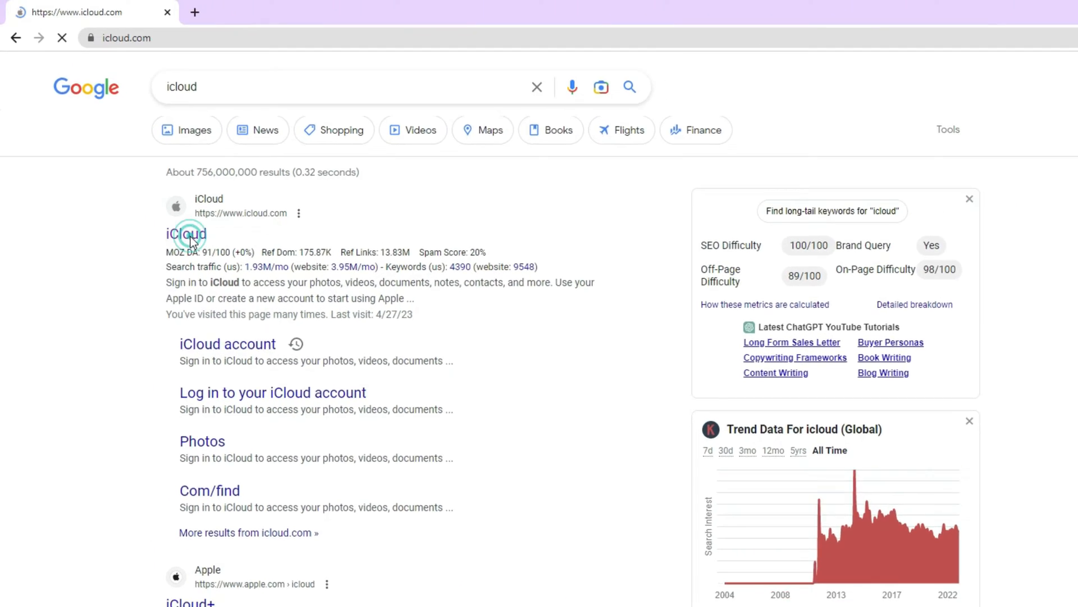
left_click(186, 233)
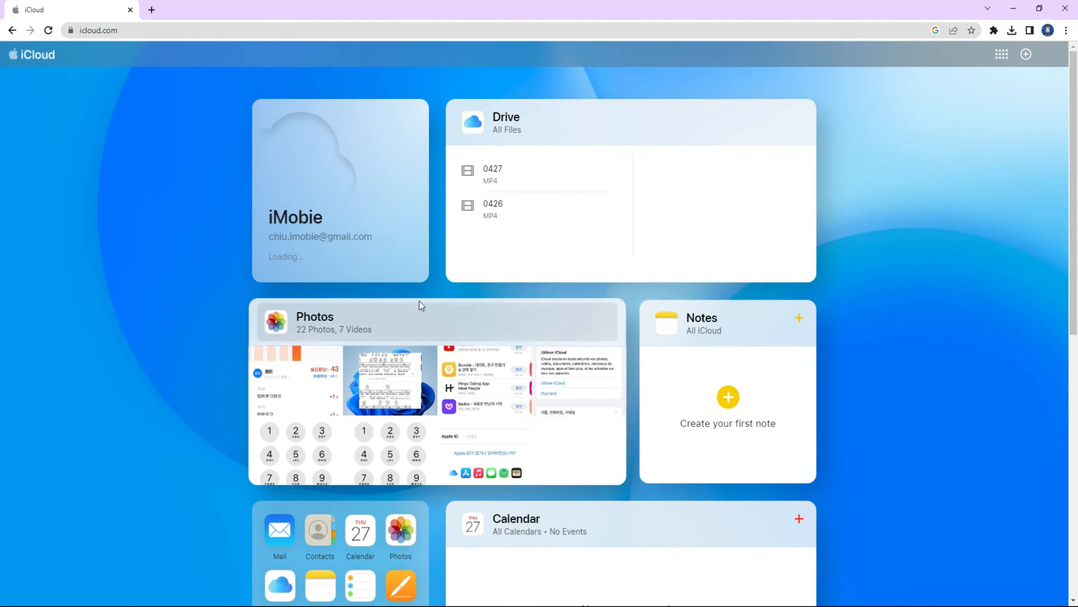
scroll("down", 3)
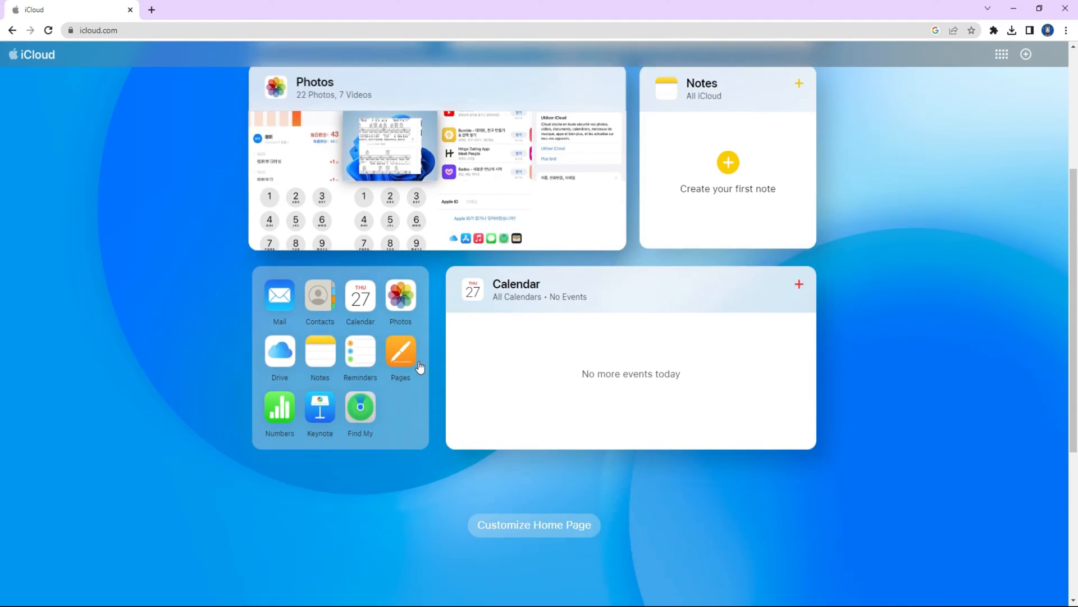
scroll("down", 3)
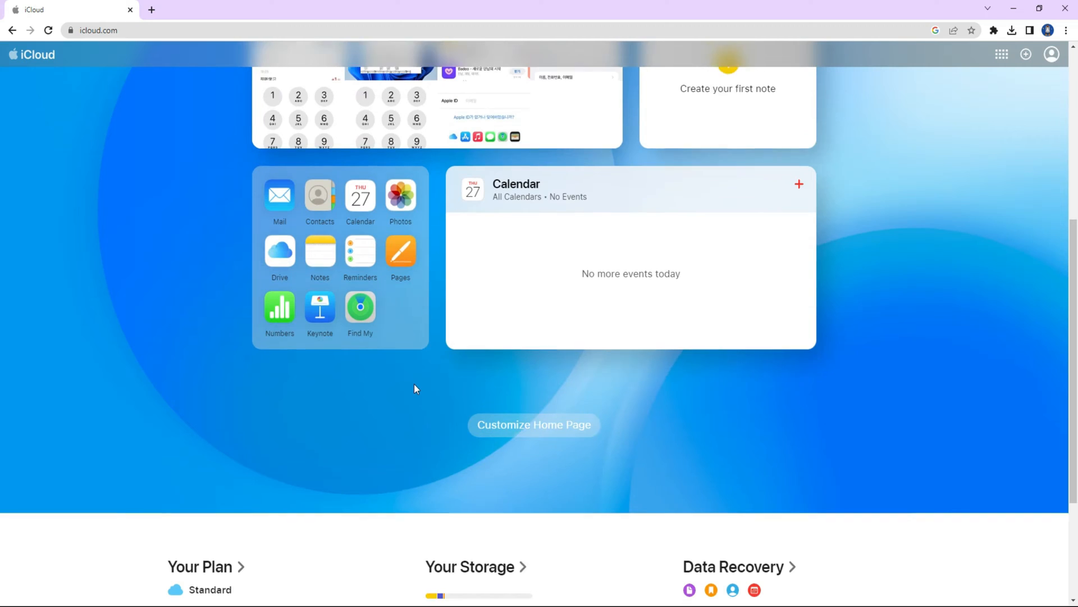
left_click(359, 307)
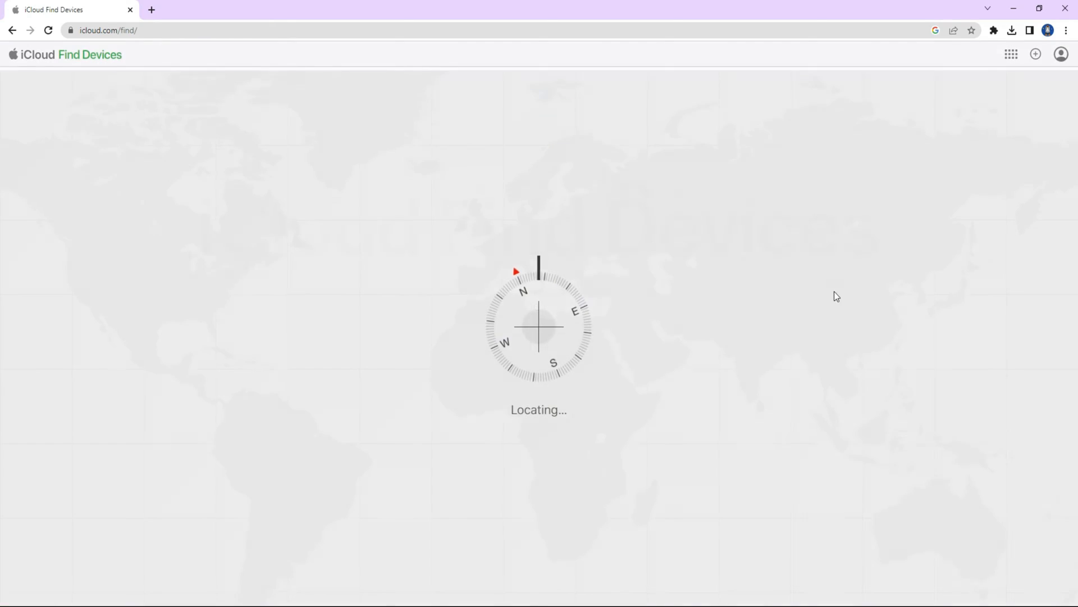
Step: Select the iPhone under All Devices and confirm Erase iPhone
left_click(539, 84)
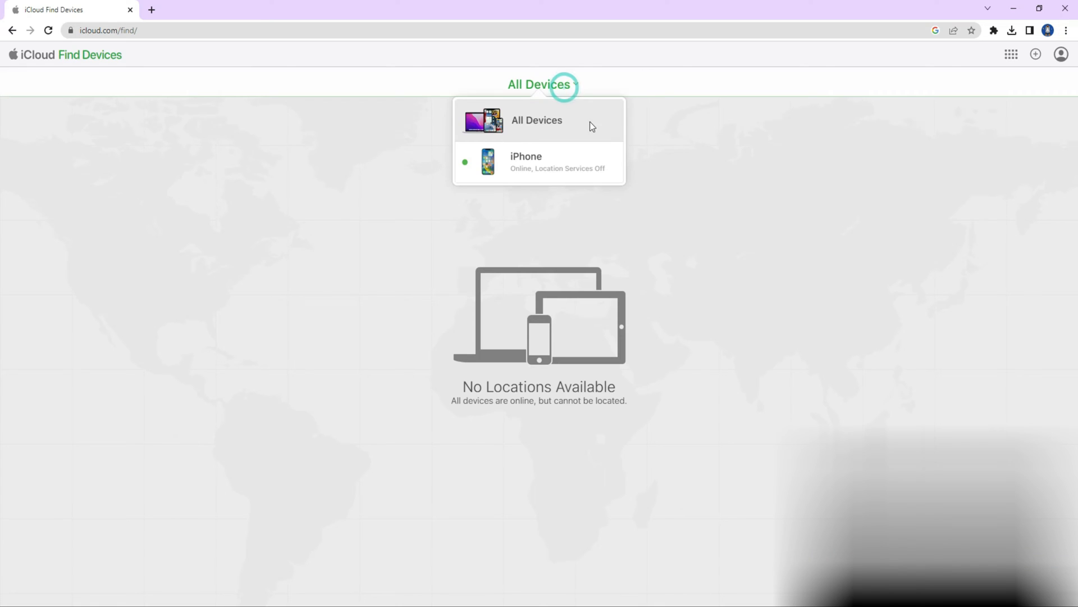
left_click(525, 161)
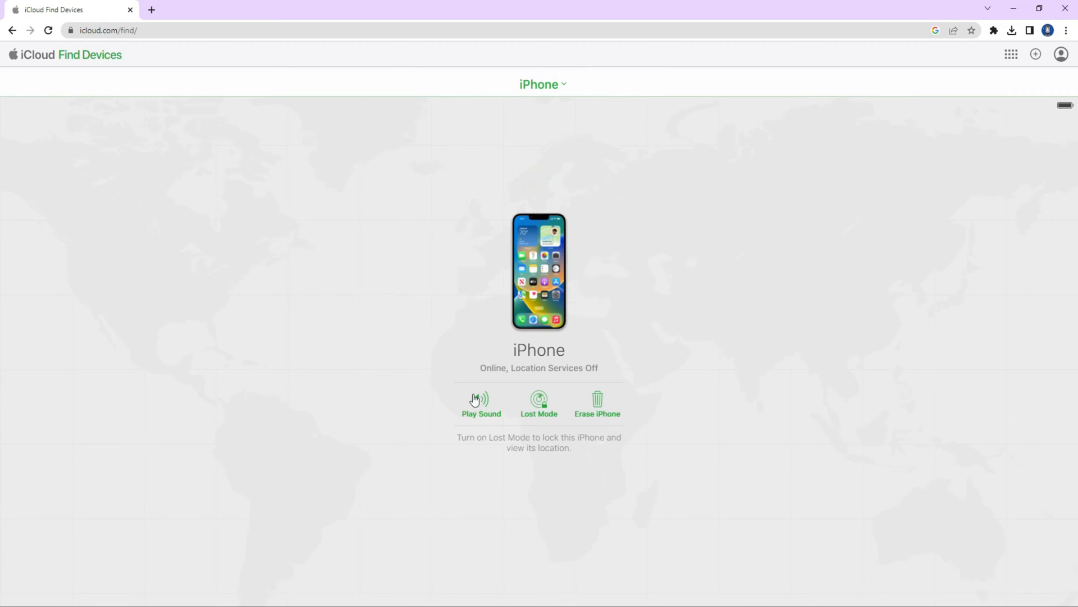
mouse_move(596, 411)
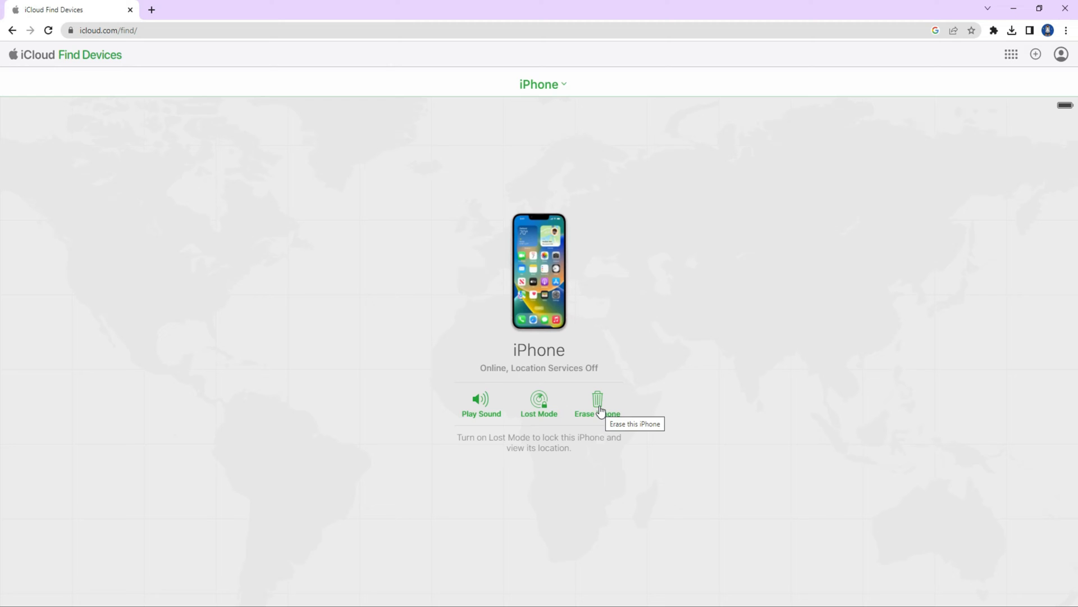
left_click(596, 404)
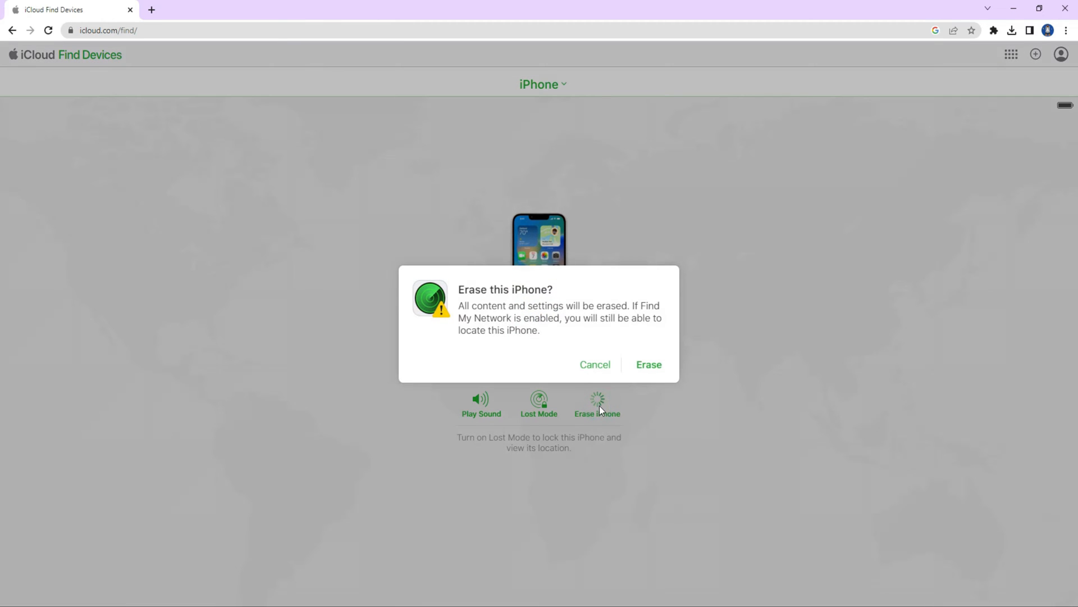
left_click(647, 364)
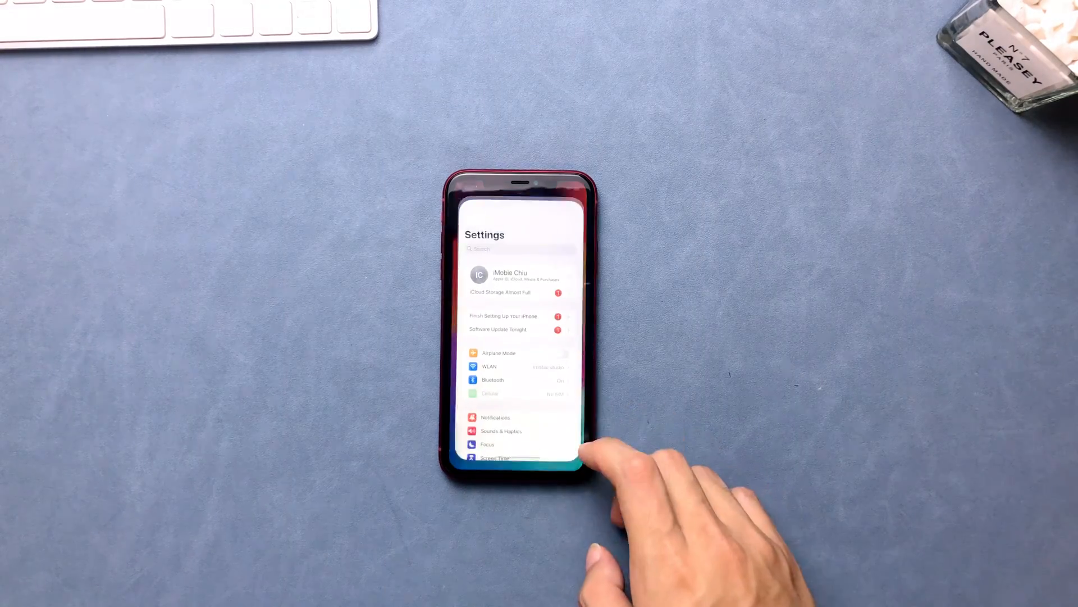
Step: In General settings, check VPN and device management profiles and go back
scroll("down", 3)
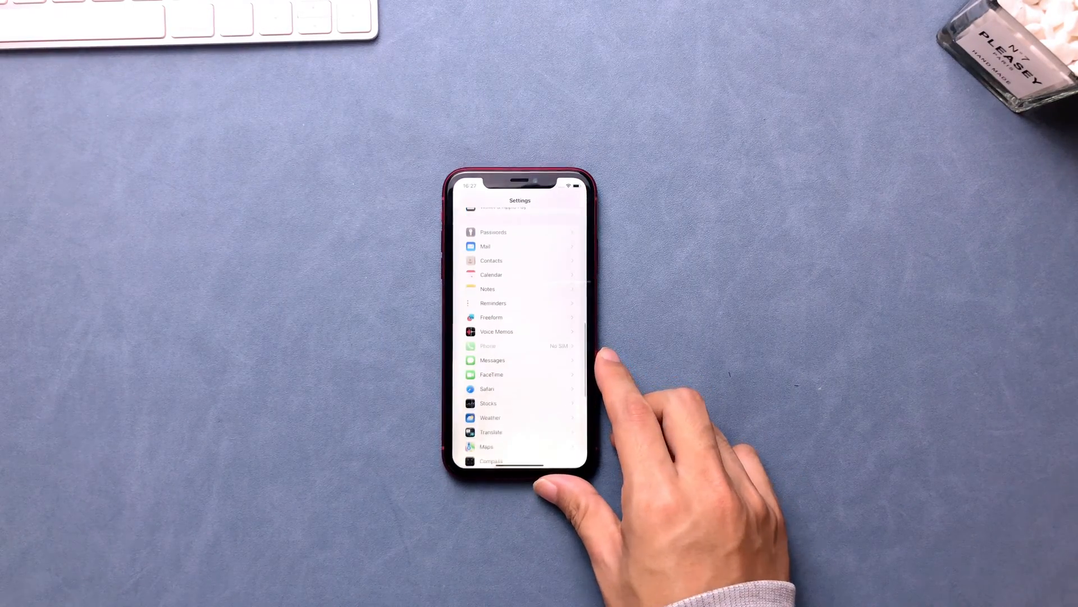
scroll("down", 3)
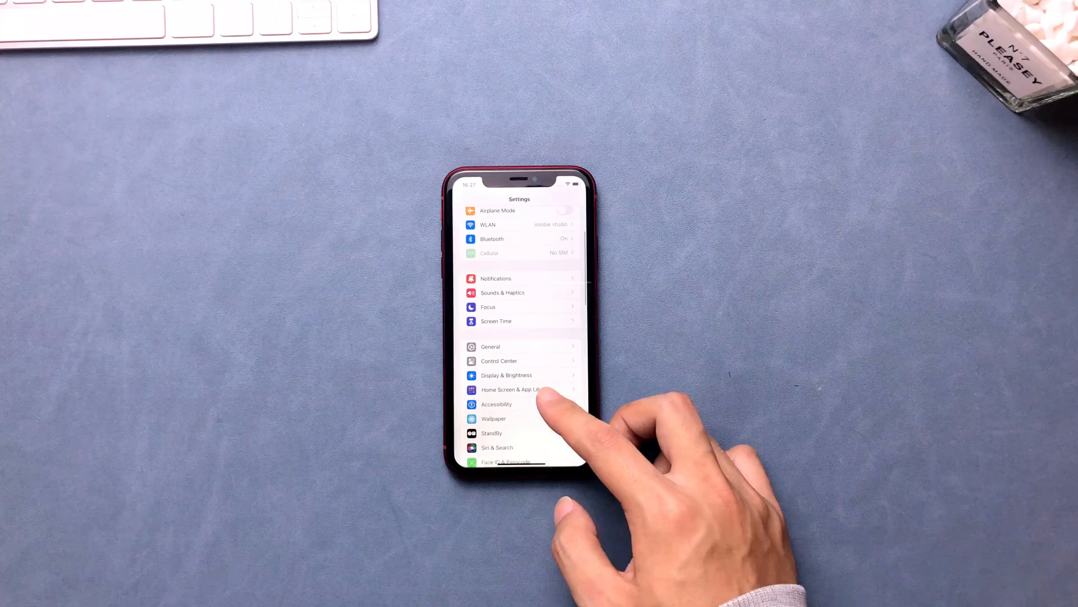
left_click(491, 346)
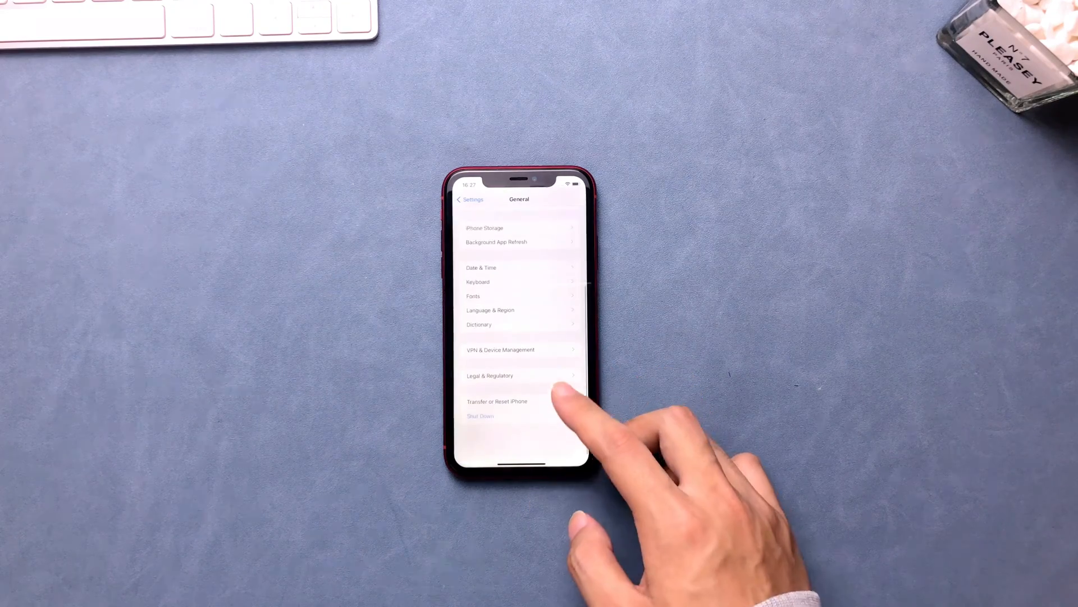
left_click(501, 349)
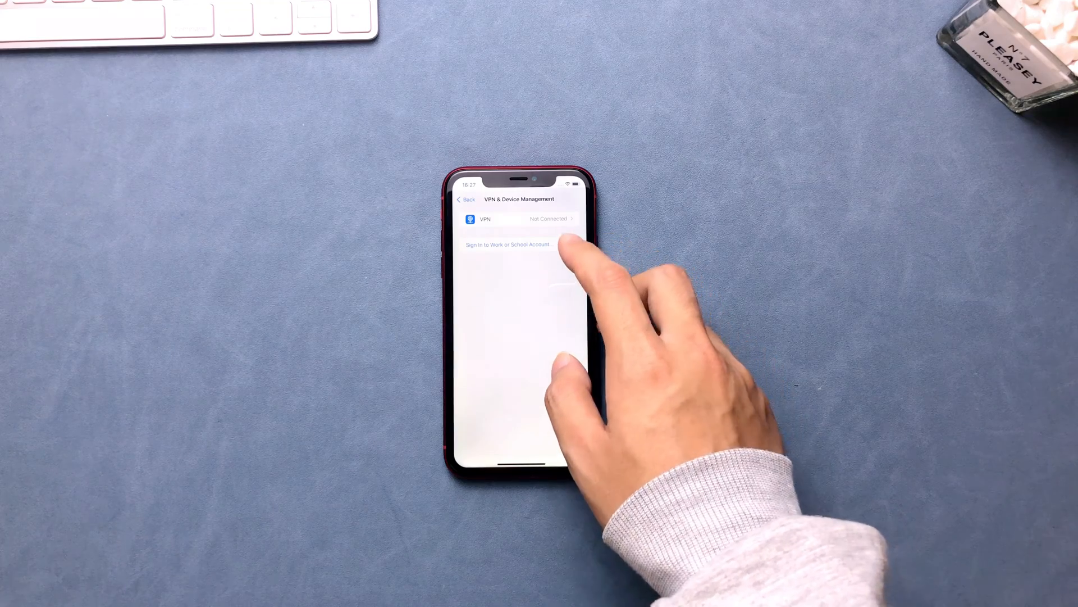
left_click(466, 200)
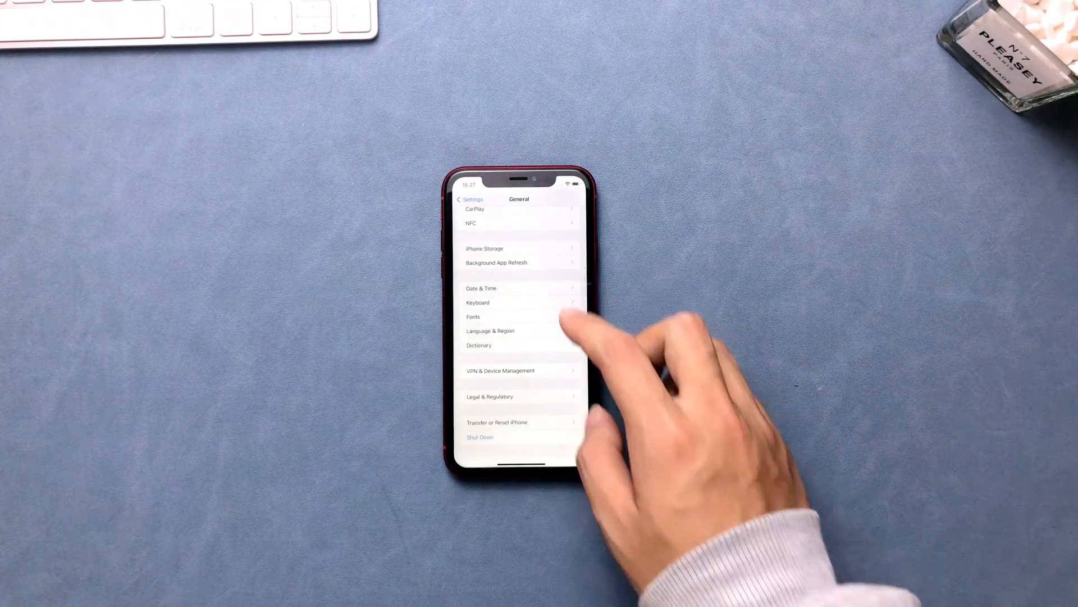
Step: Start Erase All Content and Settings under Transfer or Reset iPhone and continue past the summary
left_click(496, 421)
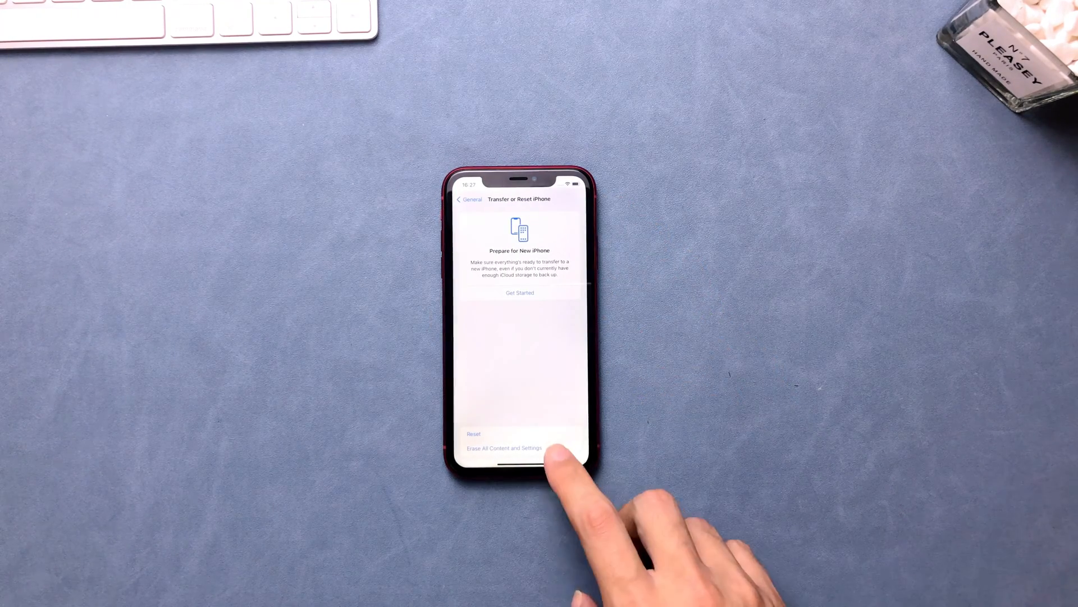
left_click(507, 448)
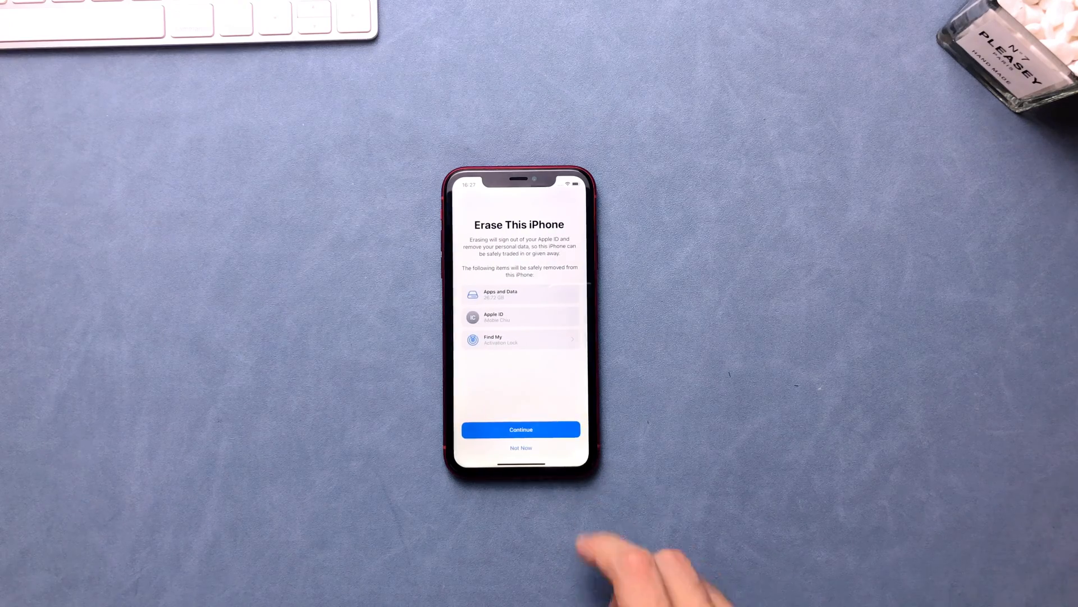
left_click(520, 429)
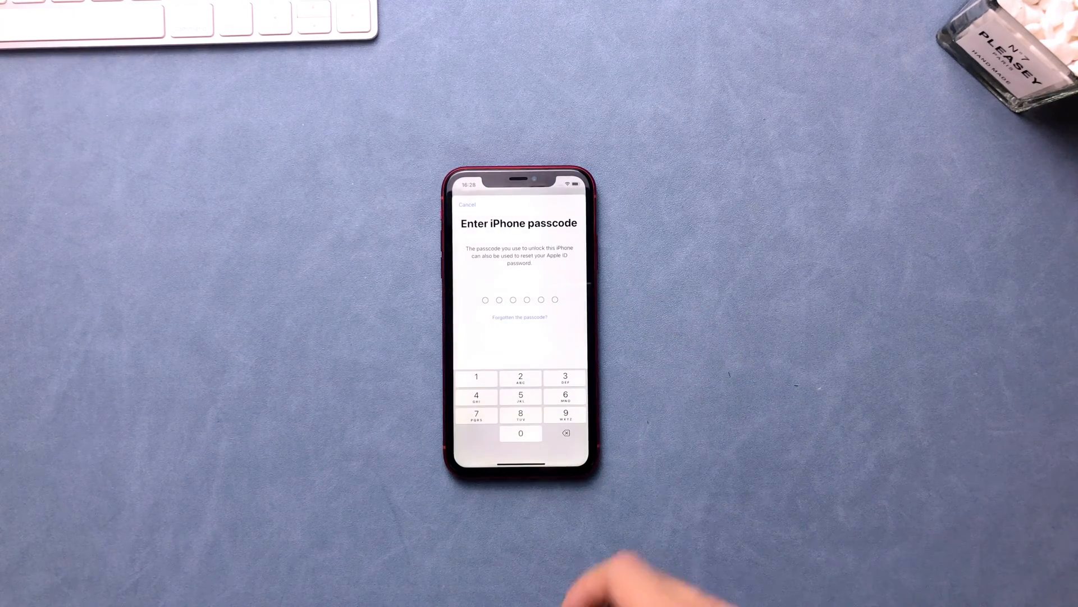
Step: Enter the iPhone passcode and select the new Apple ID password field
left_click(521, 433)
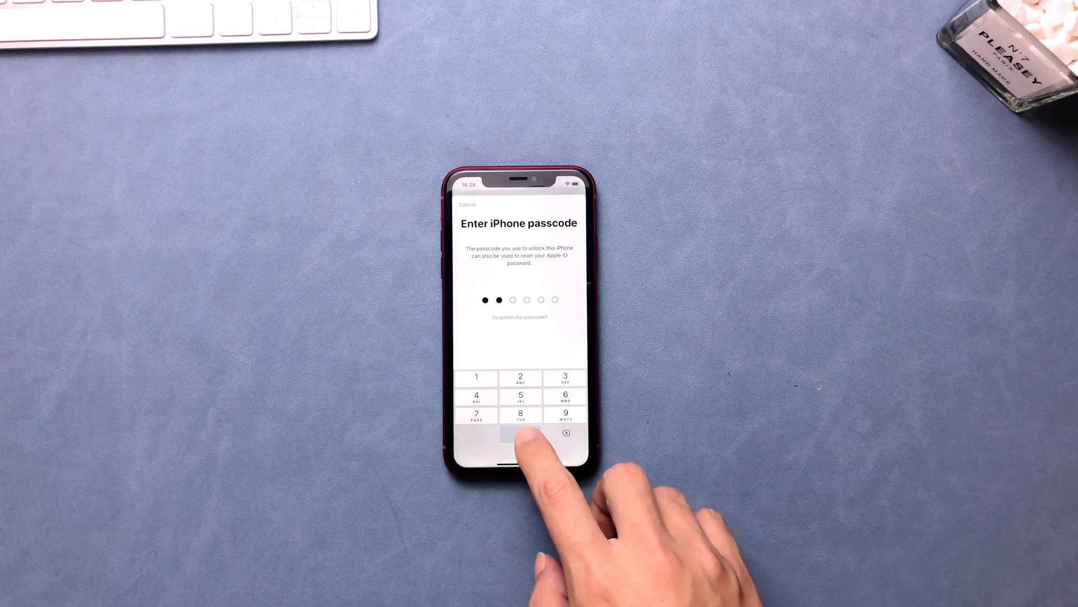
left_click(520, 434)
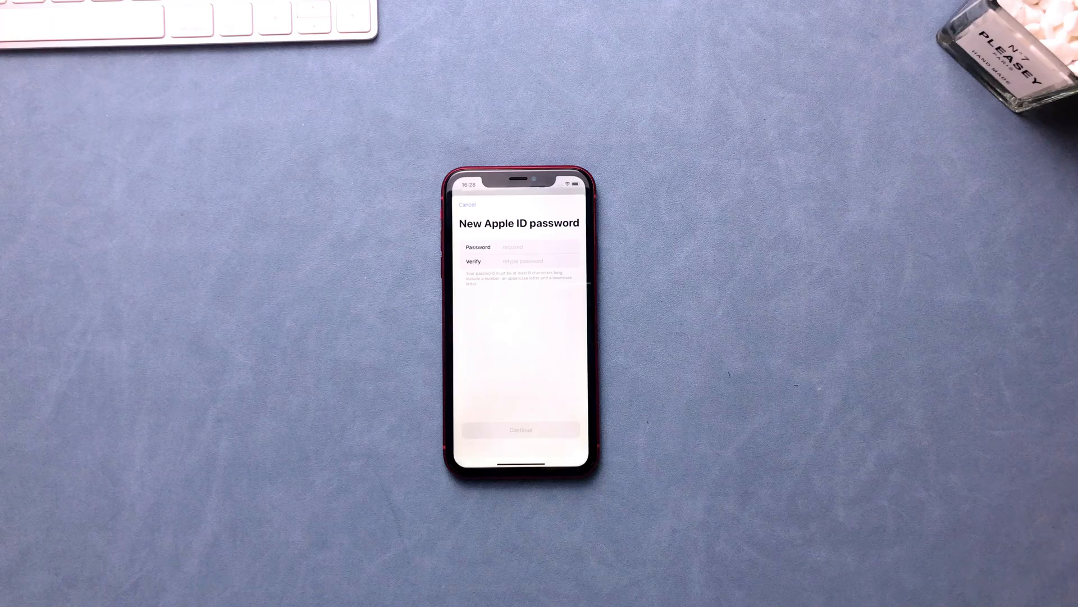
left_click(537, 247)
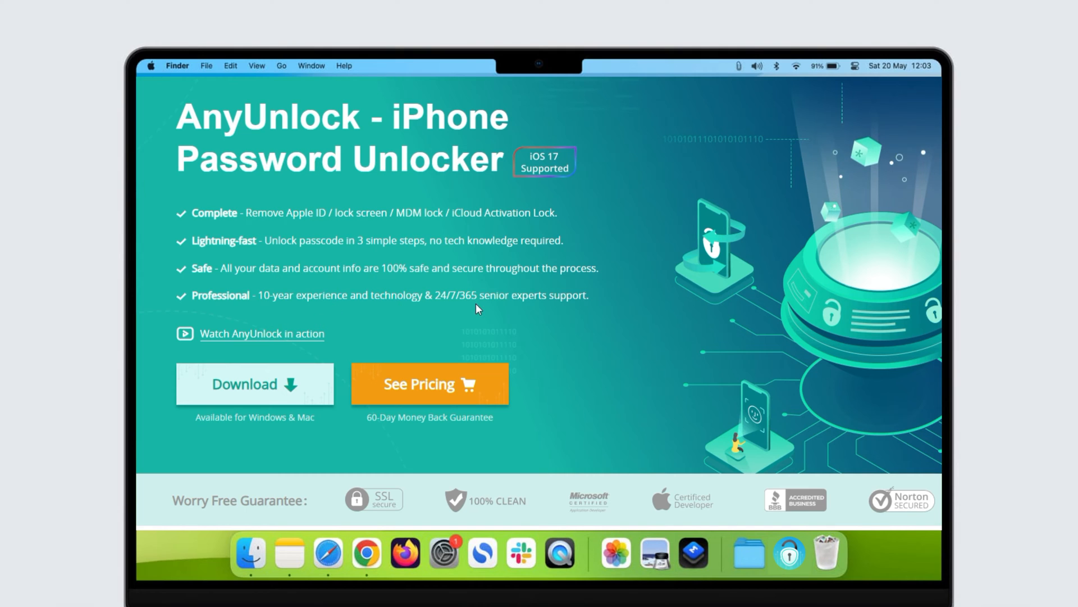
mouse_move(368, 369)
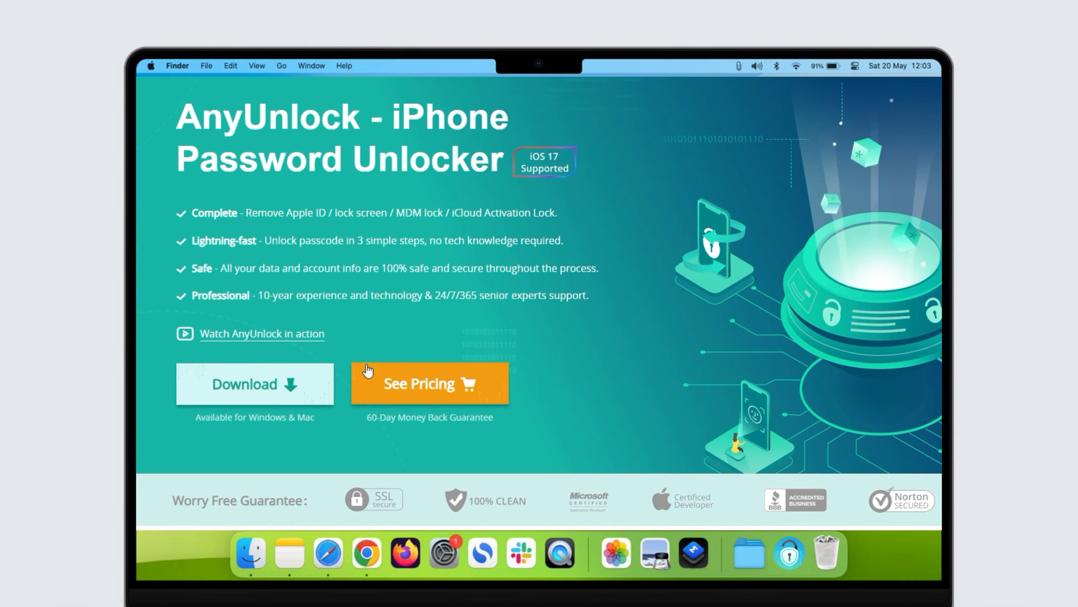
scroll("down", 3)
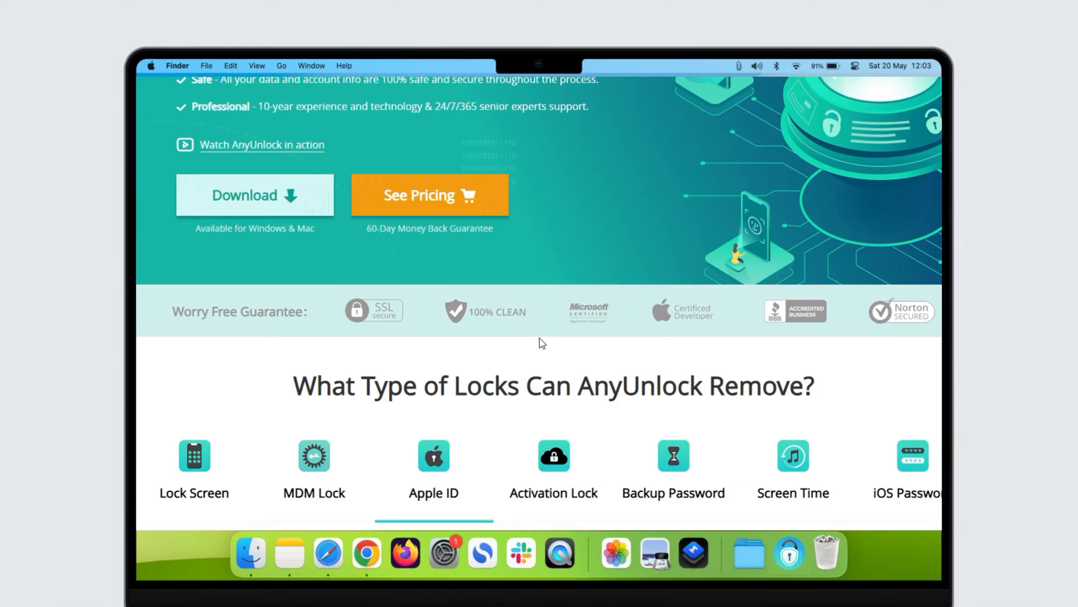
scroll("up", 3)
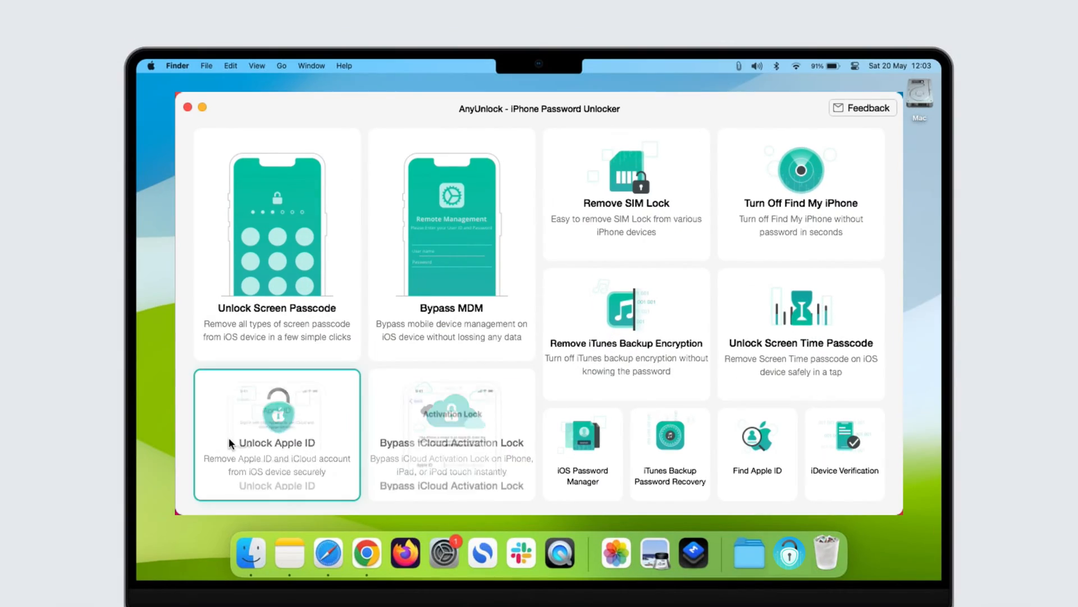
Step: Start Unlock Apple ID with Unlock Now for the connected iPhone XS on iOS 16.0.2
left_click(277, 434)
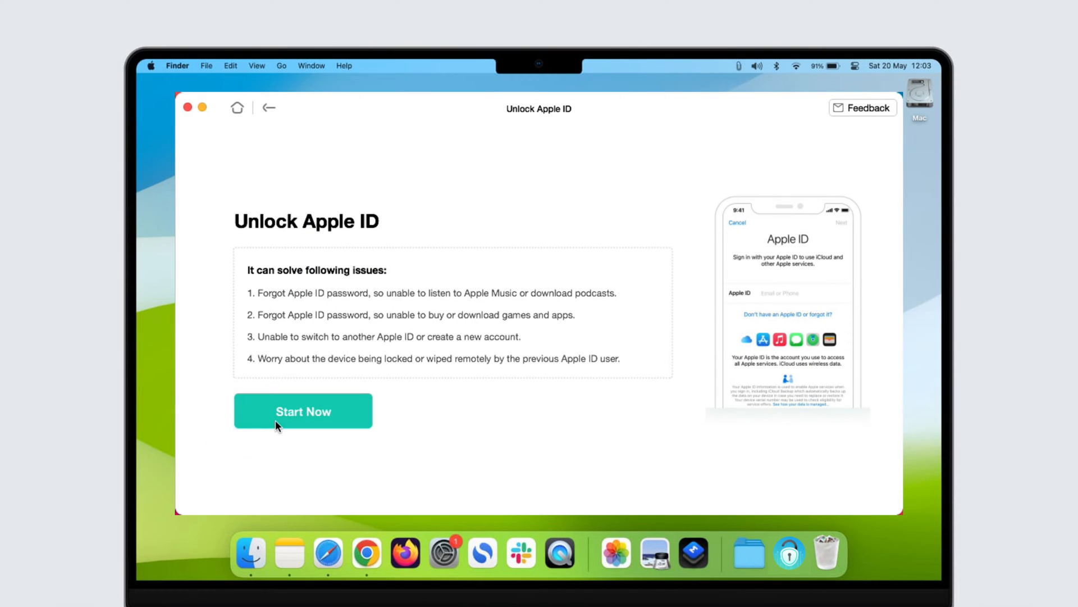
left_click(302, 412)
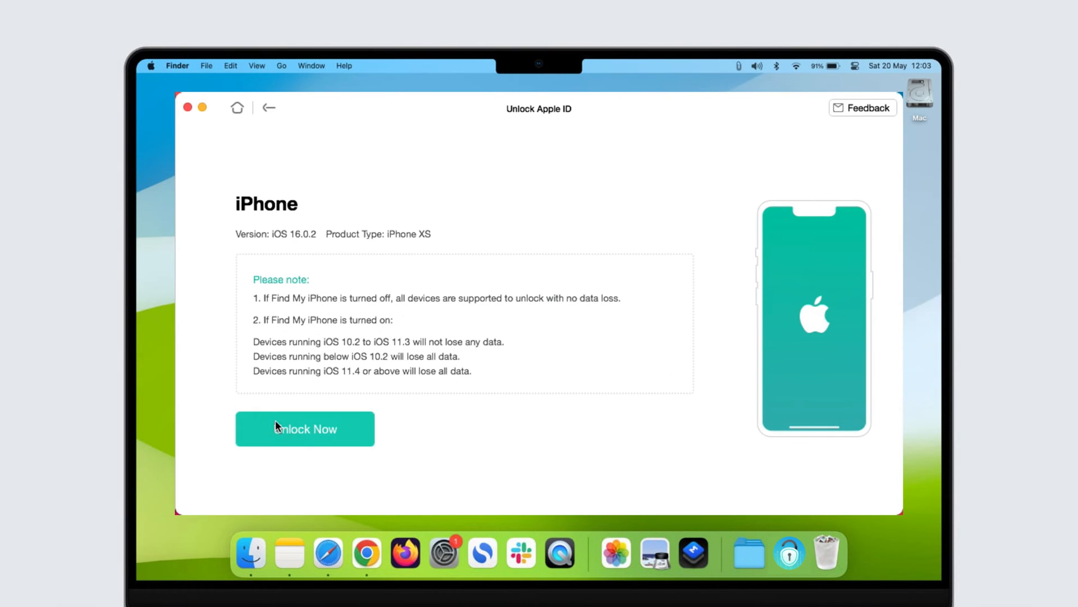
left_click(304, 428)
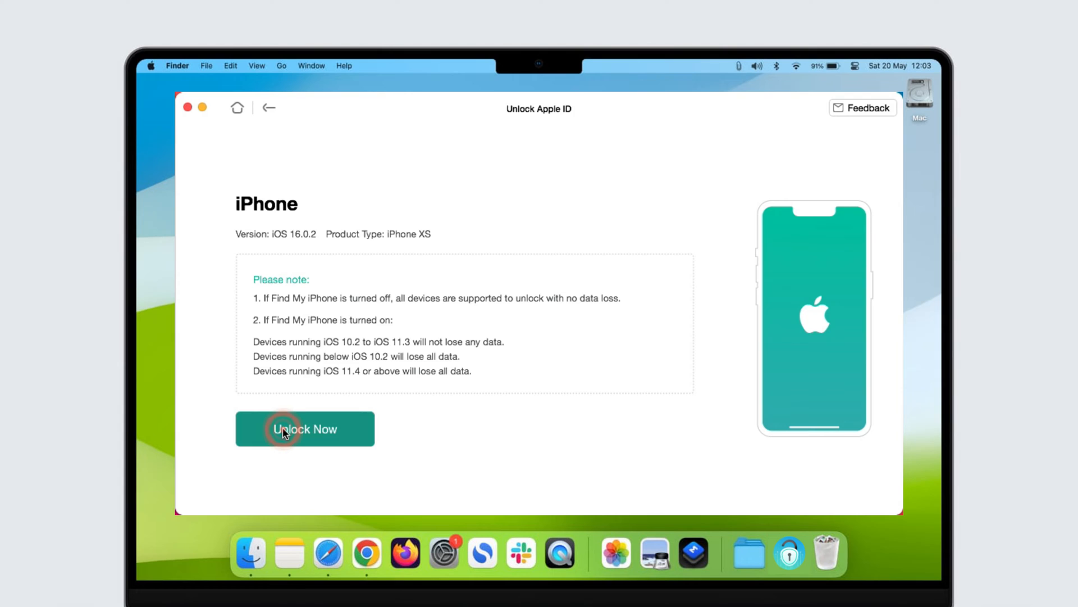
left_click(304, 428)
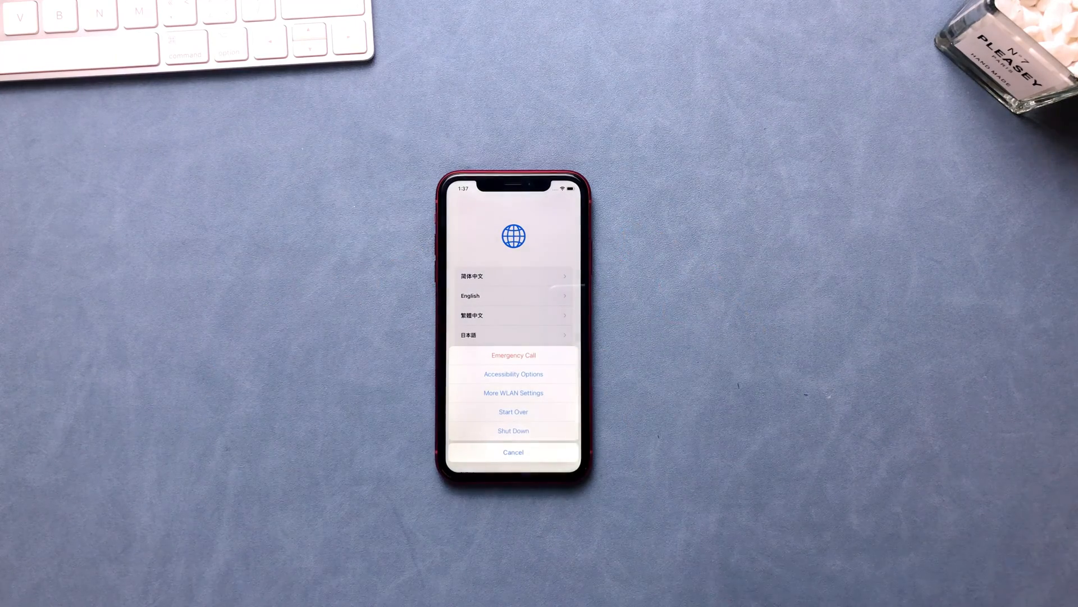
Step: In the imobie studio network details, switch Configure DNS from automatic to Manual
left_click(514, 393)
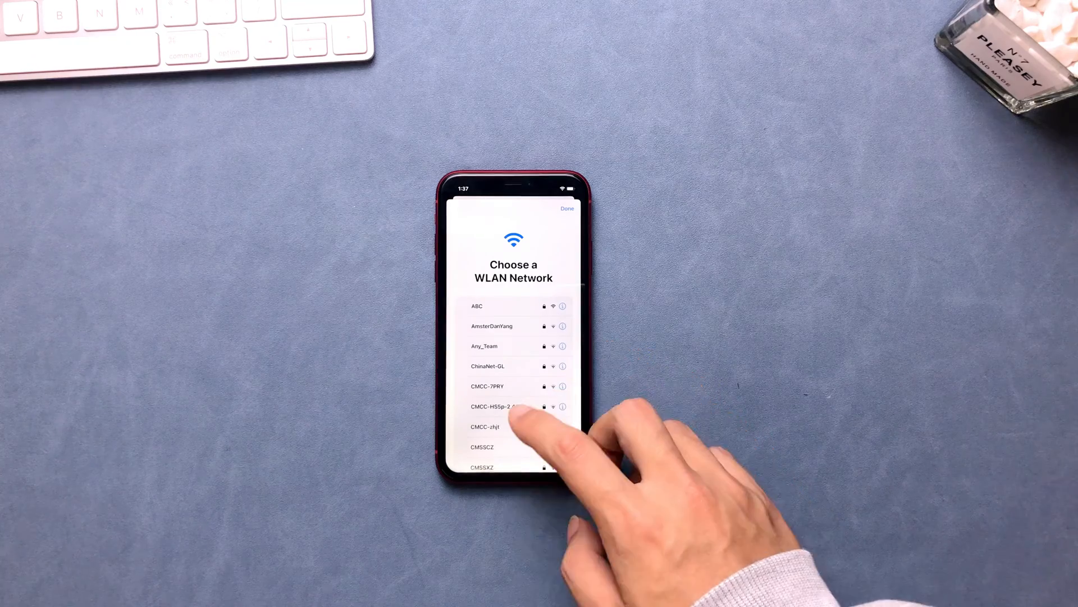
scroll("down", 3)
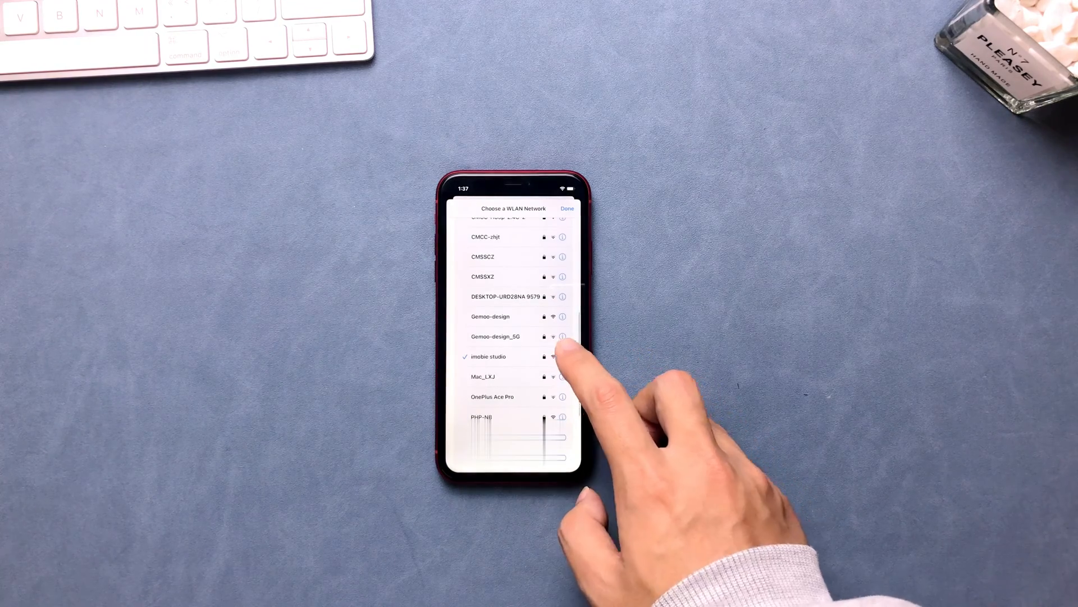
left_click(561, 356)
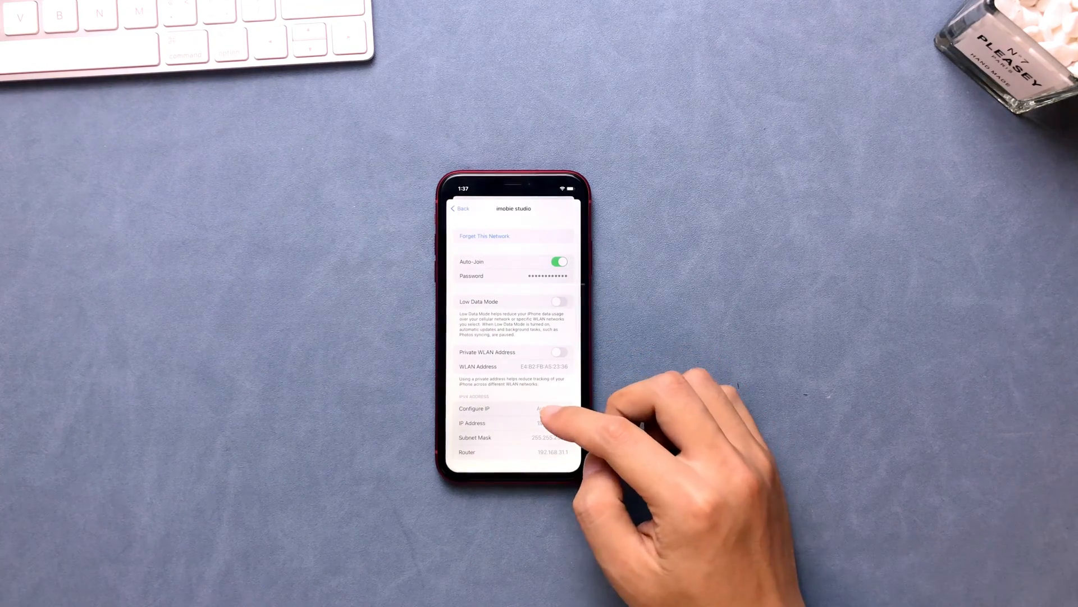
scroll("down", 3)
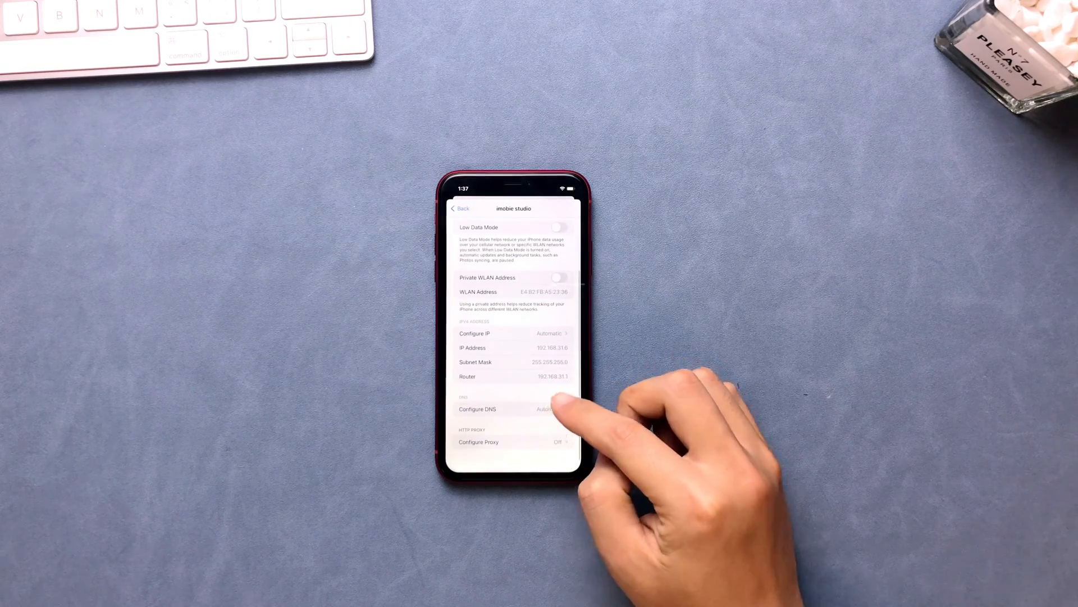
left_click(477, 409)
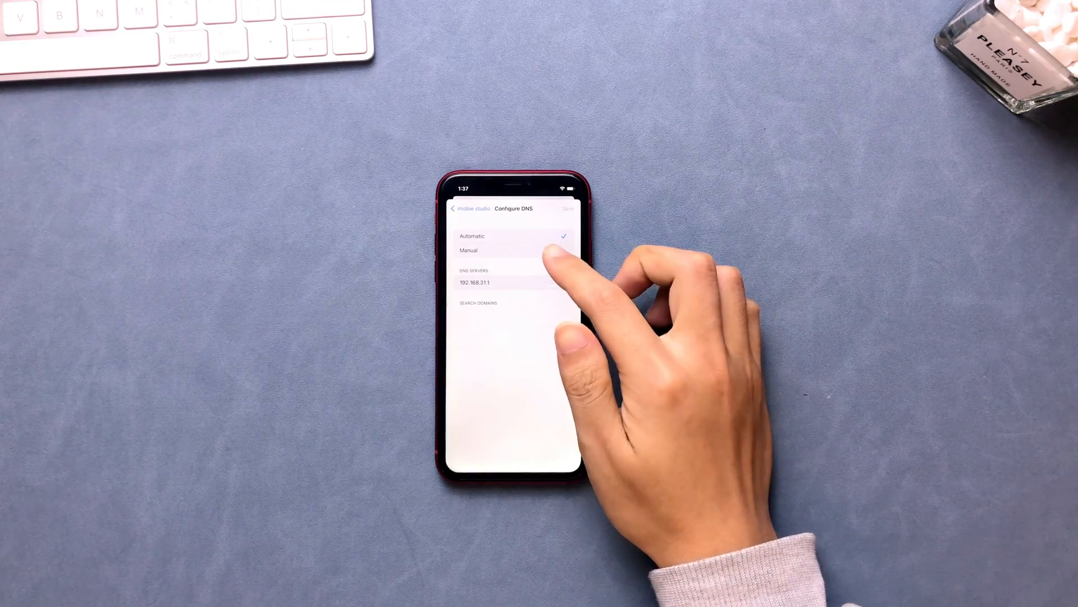
left_click(469, 249)
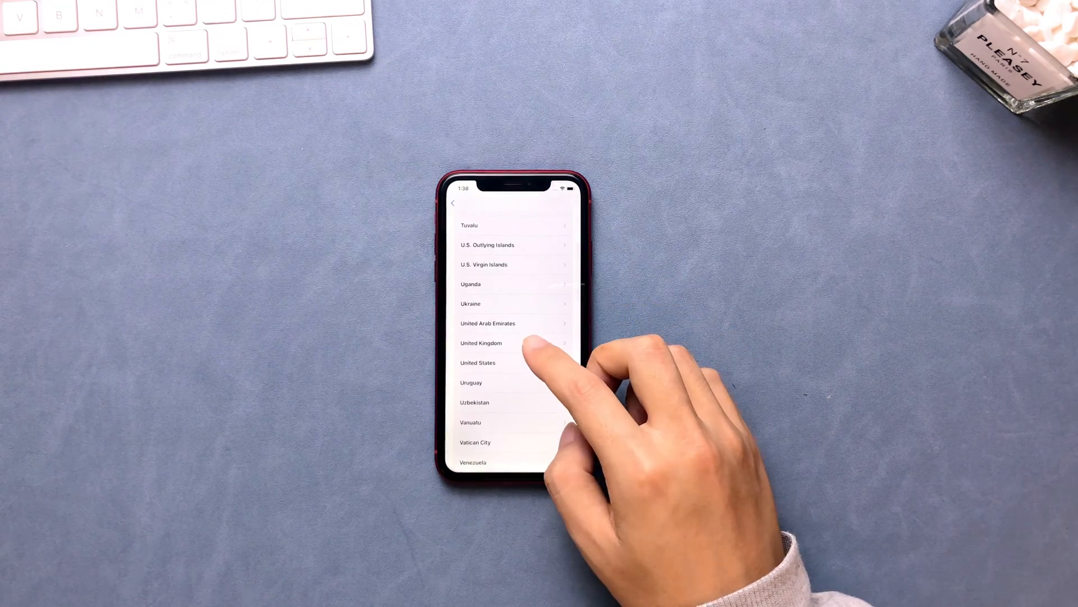
Step: Choose the country, set up without another device for myself, skip Apple ID sign-in and agree to Terms
left_click(481, 343)
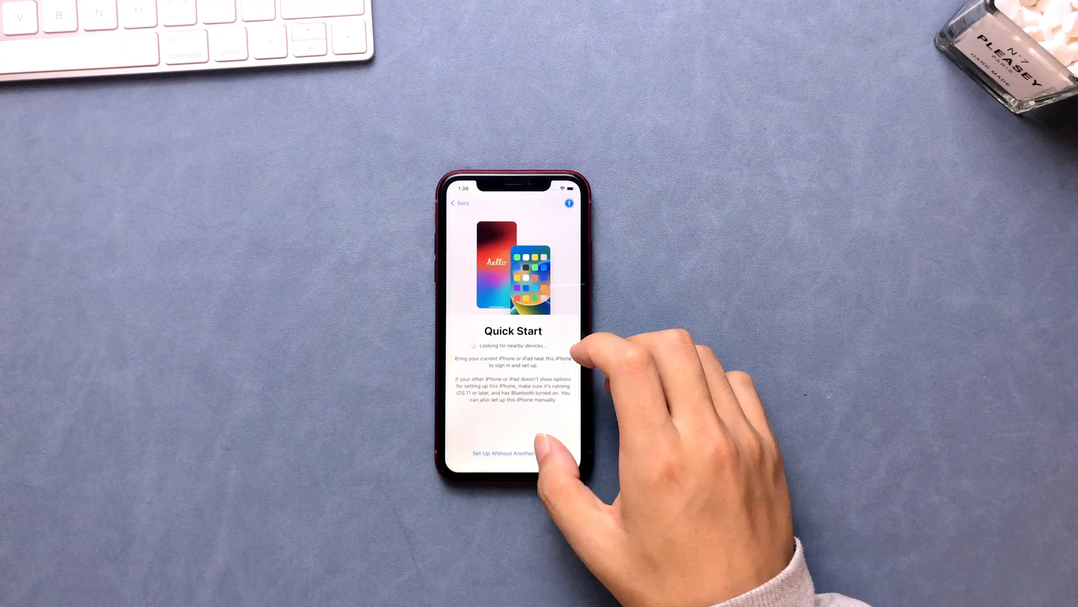
left_click(512, 453)
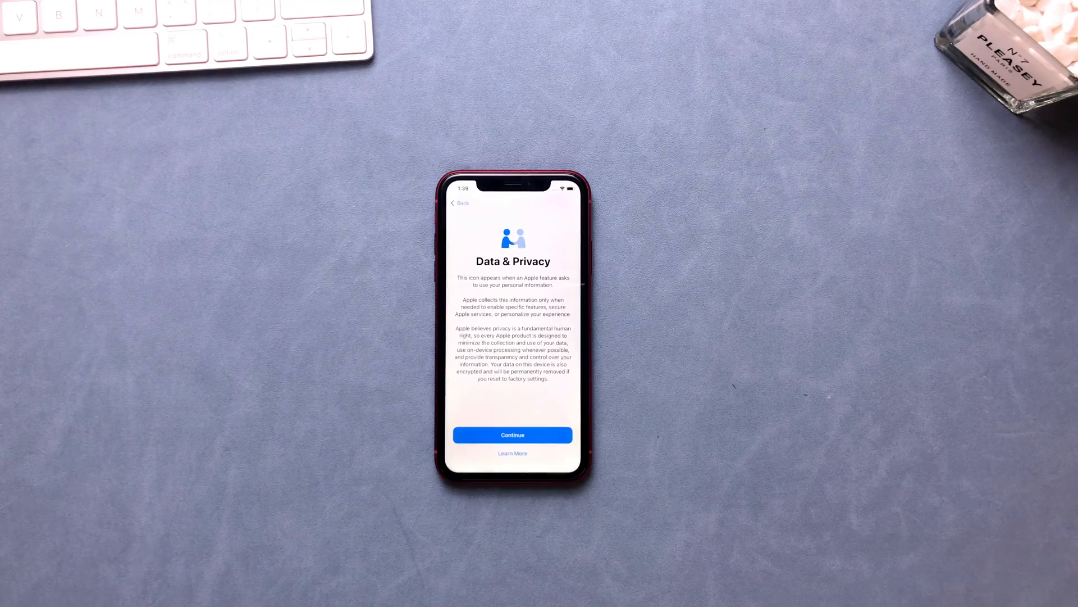
left_click(512, 435)
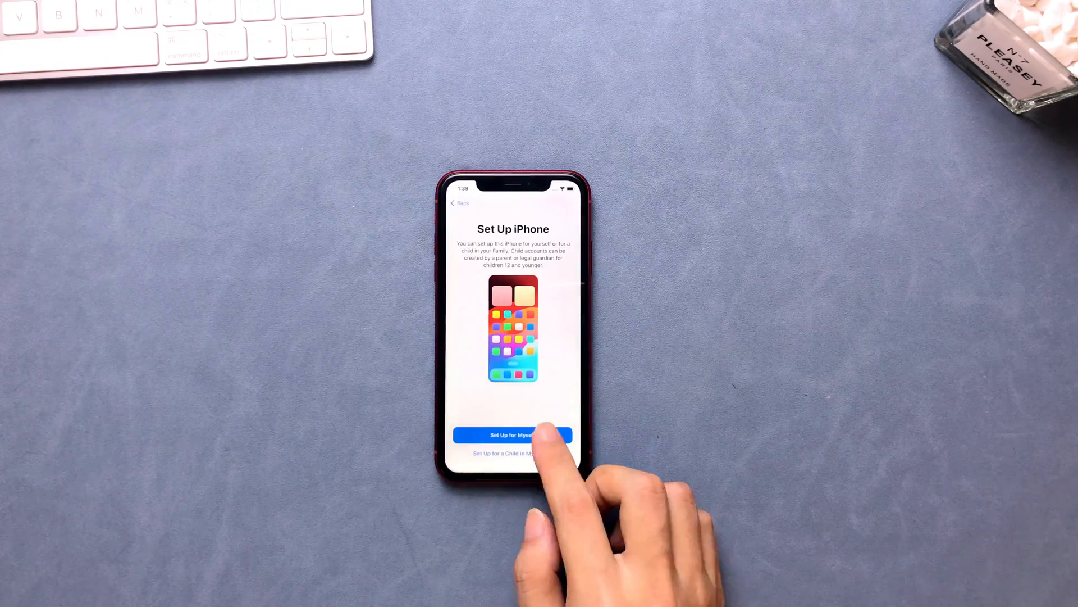
left_click(512, 433)
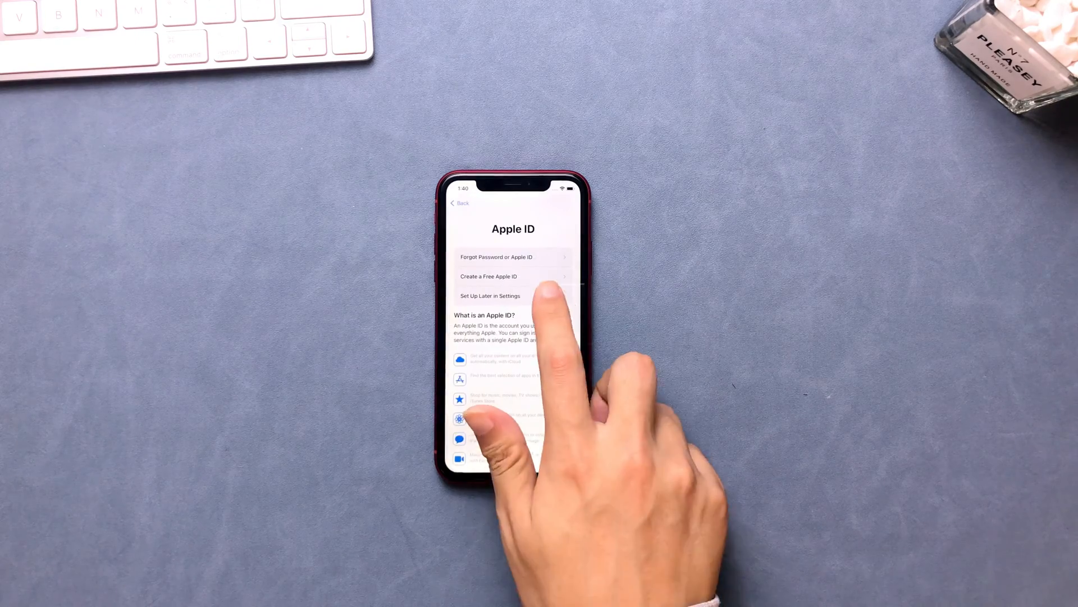
left_click(489, 277)
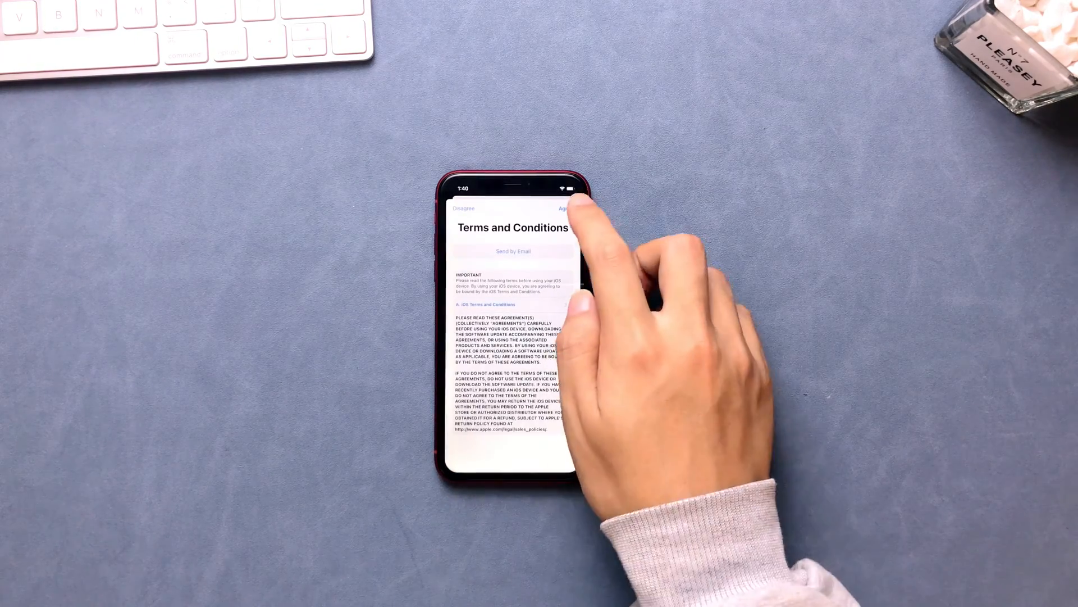
left_click(562, 209)
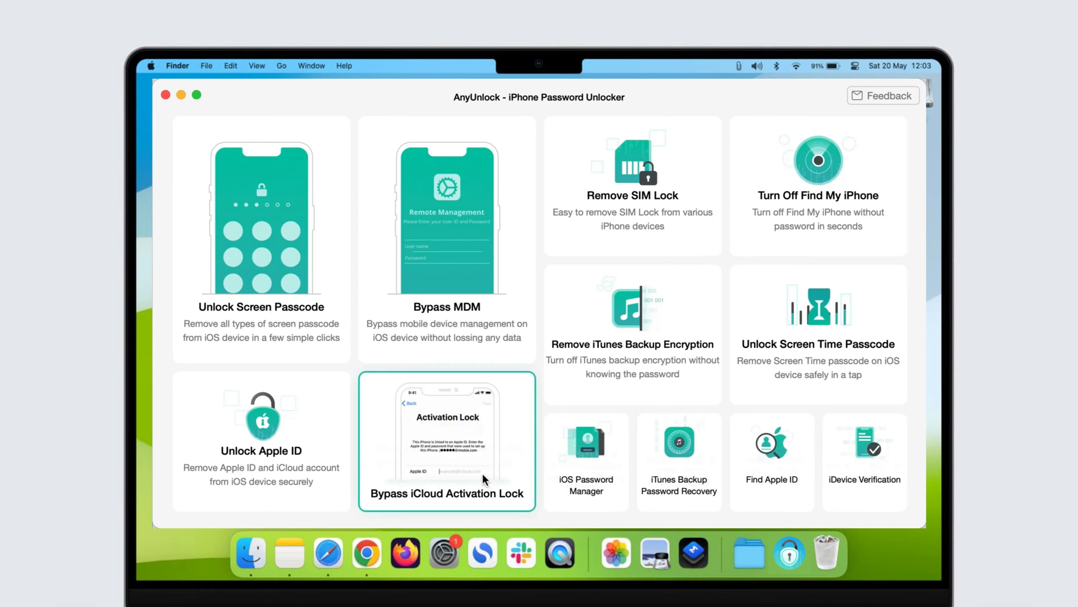
Step: Start the iCloud Activation Lock bypass, jailbreak the detected iPhone 6 and show DFU steps for iPhone 6s and earlier
left_click(446, 440)
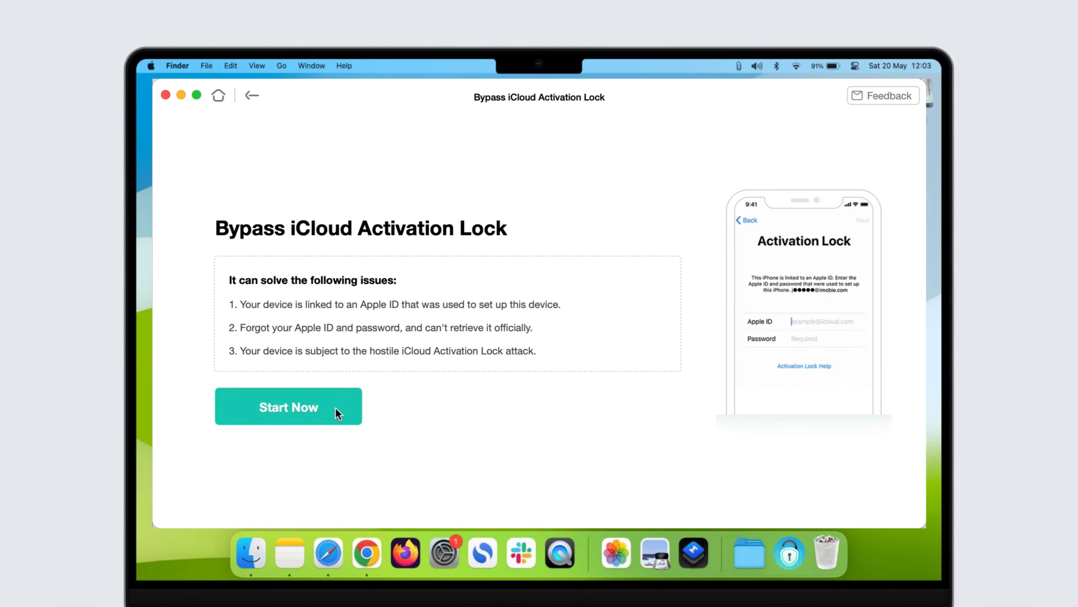
left_click(289, 407)
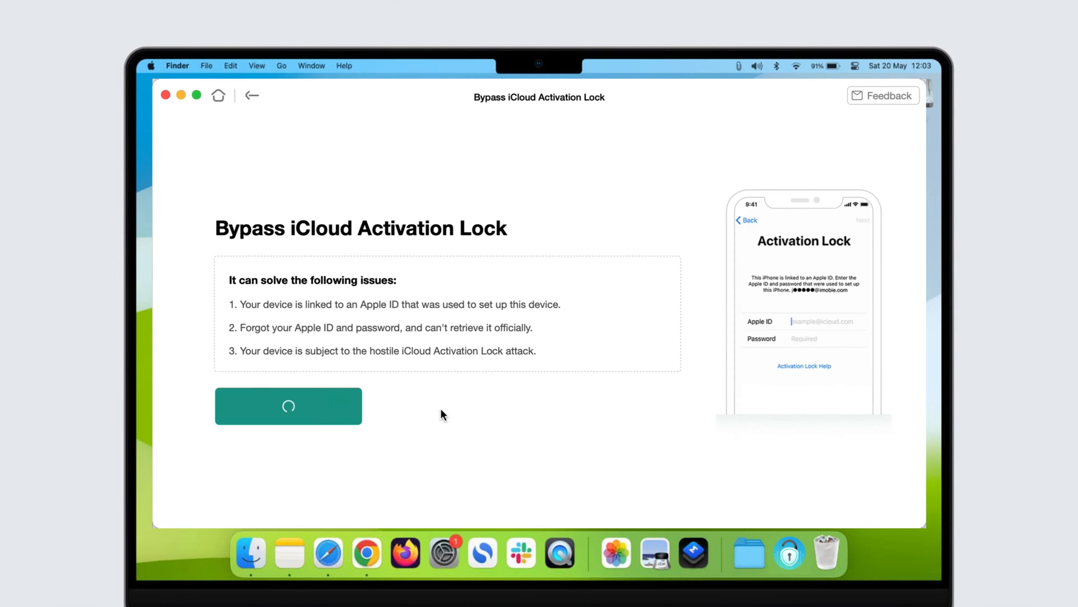
left_click(288, 406)
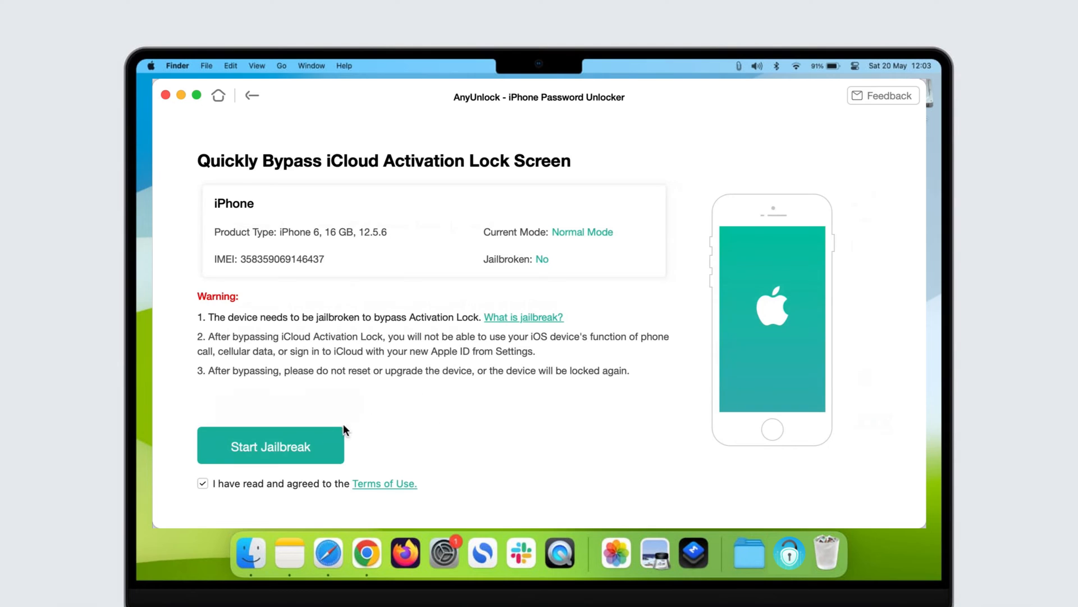
left_click(271, 446)
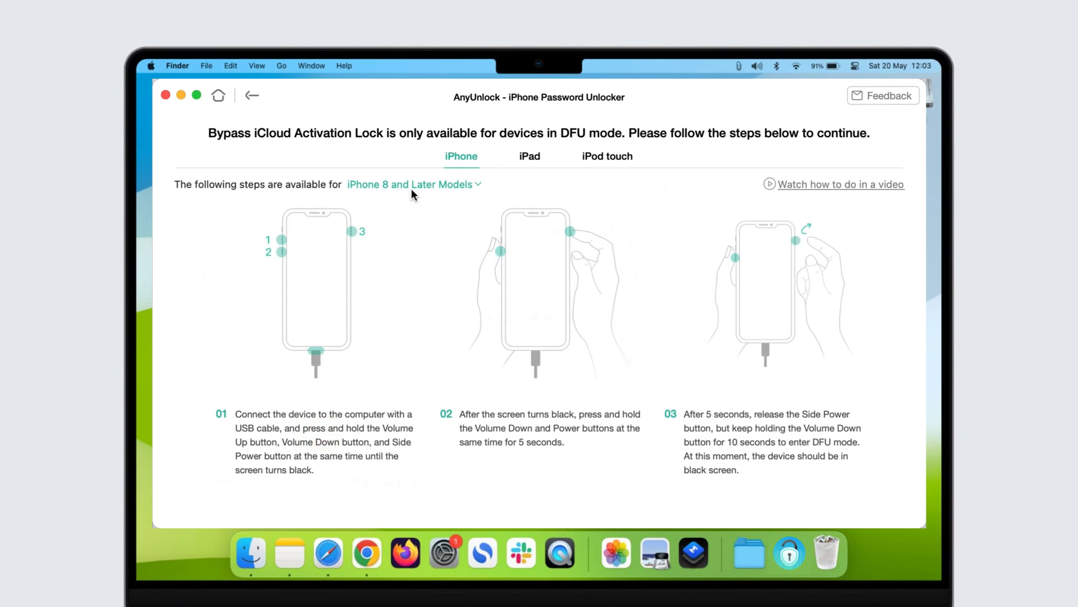
left_click(411, 183)
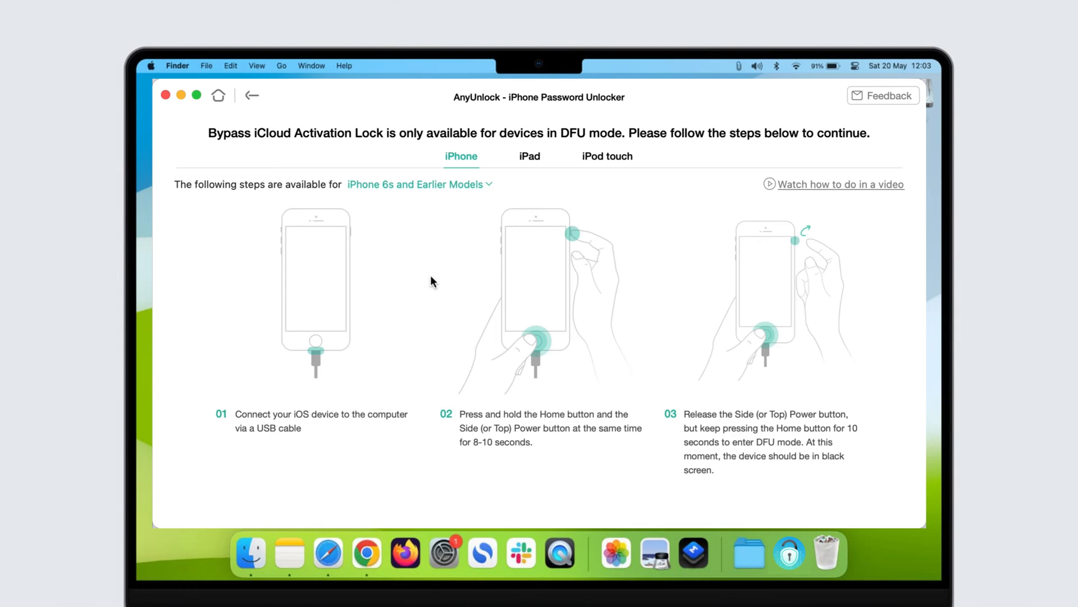
mouse_move(877, 213)
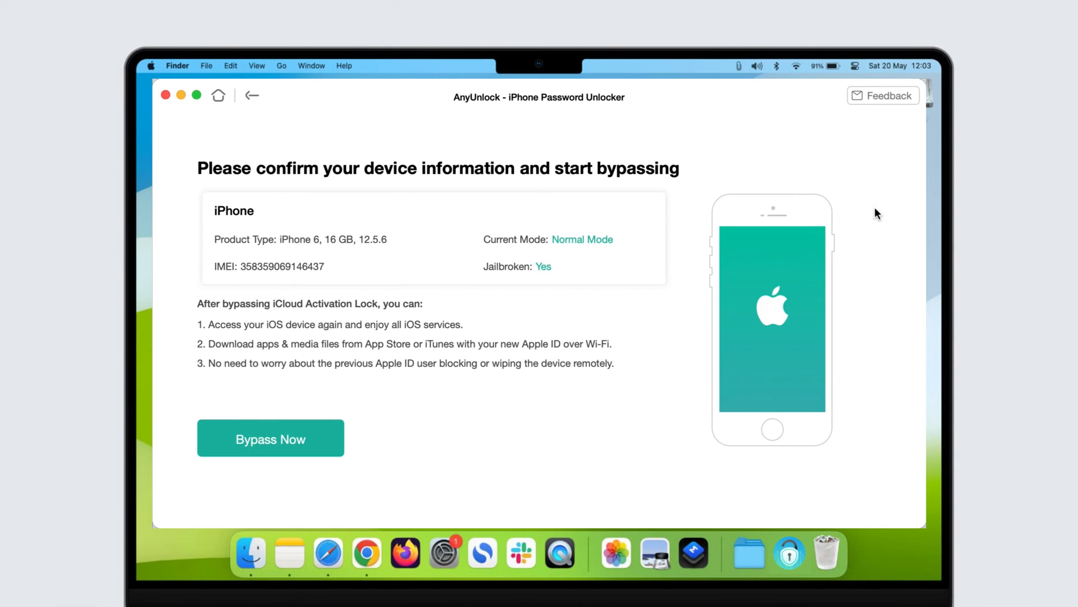
mouse_move(390, 433)
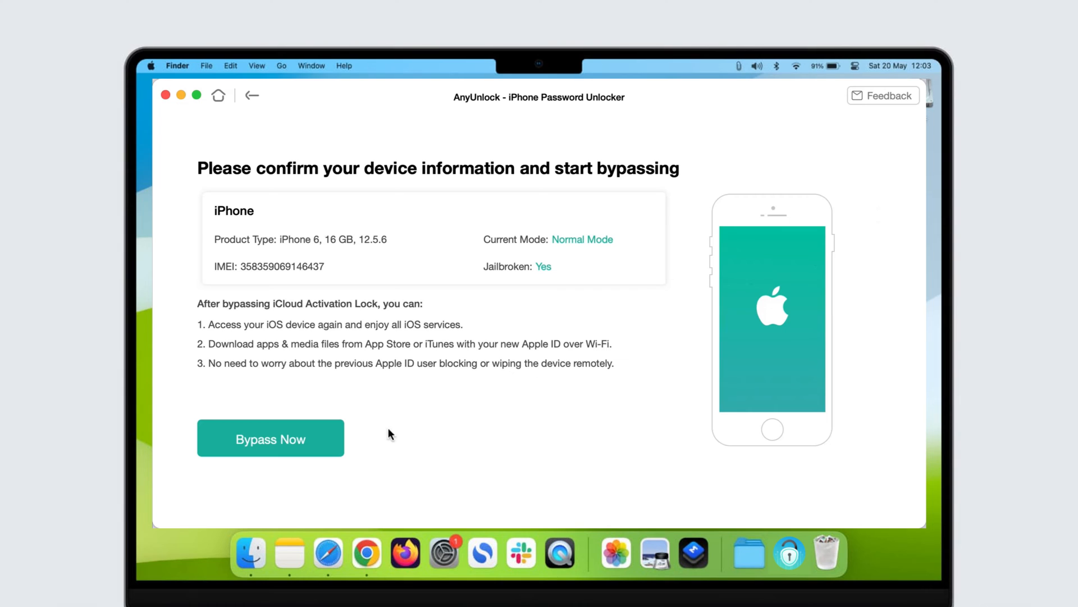
Step: Start Bypass Now on the iPhone 6 listed as Jailbroken: Yes
left_click(271, 439)
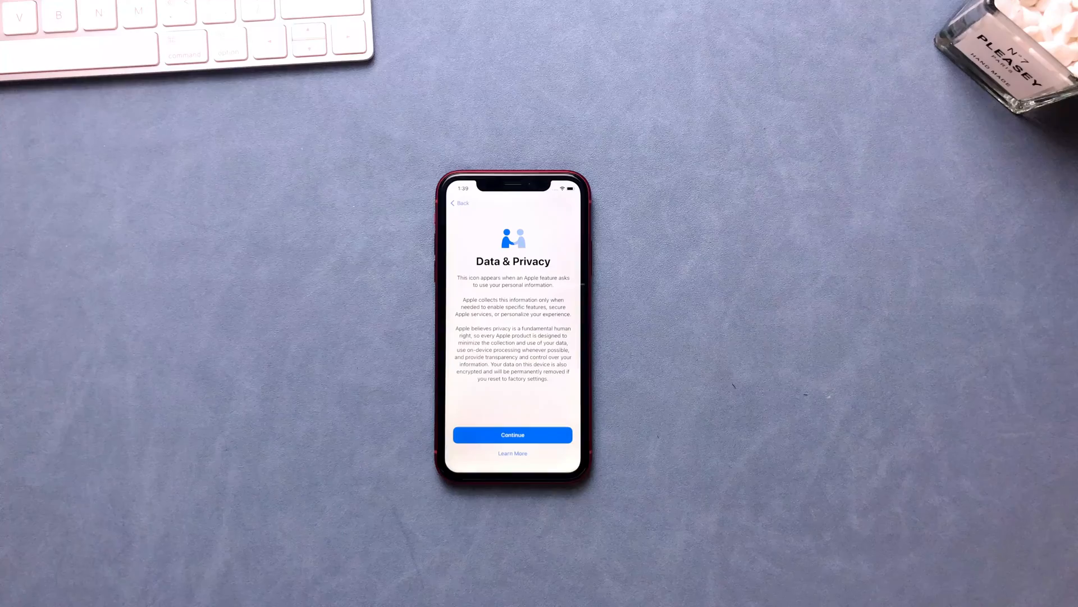
Step: Accept the Data & Privacy notice and enter the confirmation passcode digits
left_click(512, 435)
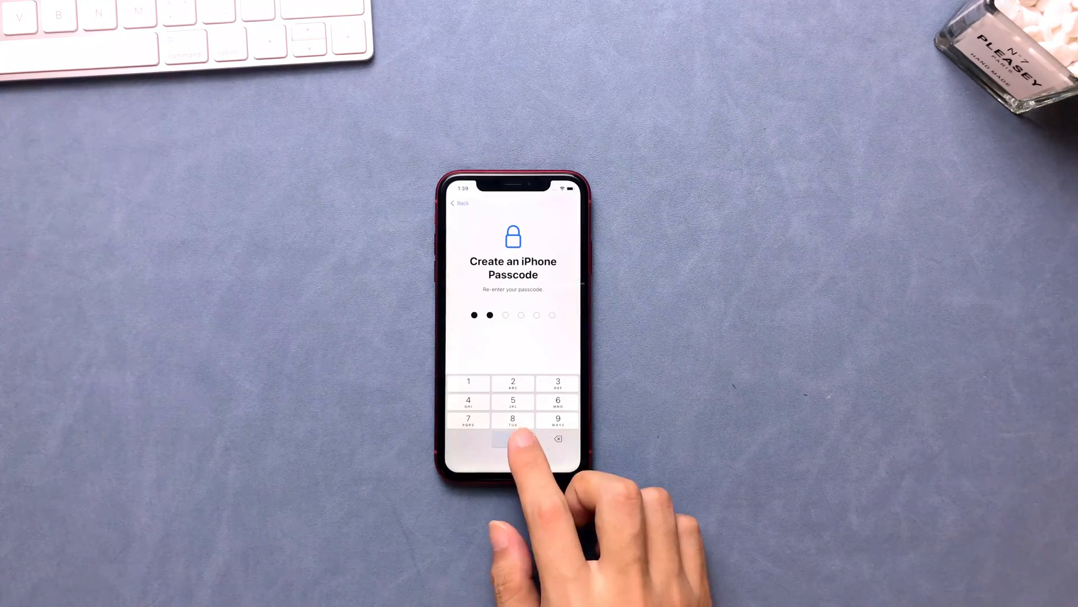
left_click(512, 439)
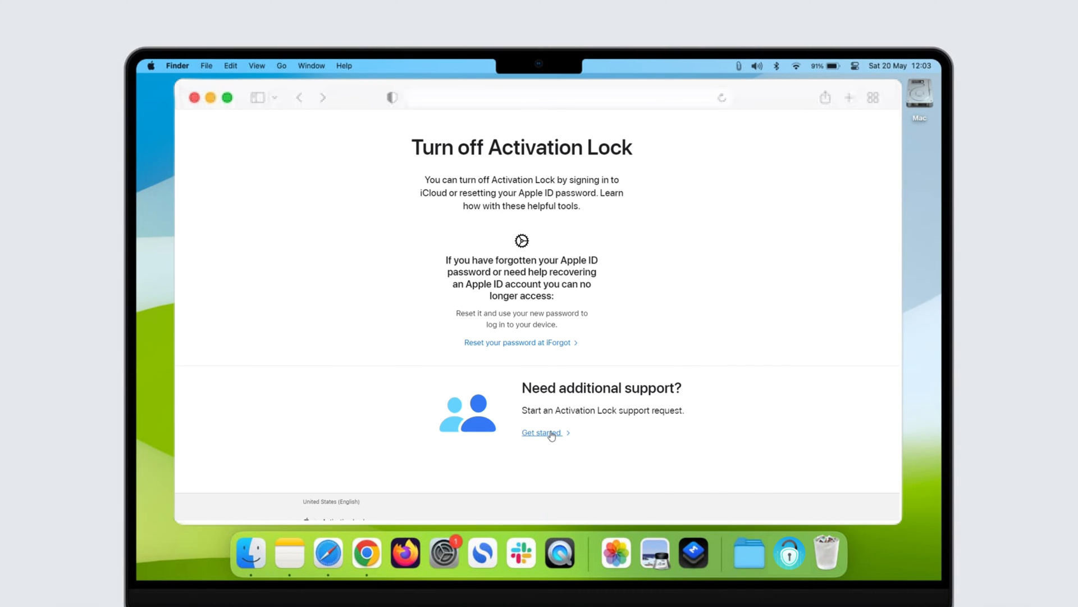
Step: Start the request via Get started, agree to the support terms and continue to the request form
left_click(540, 433)
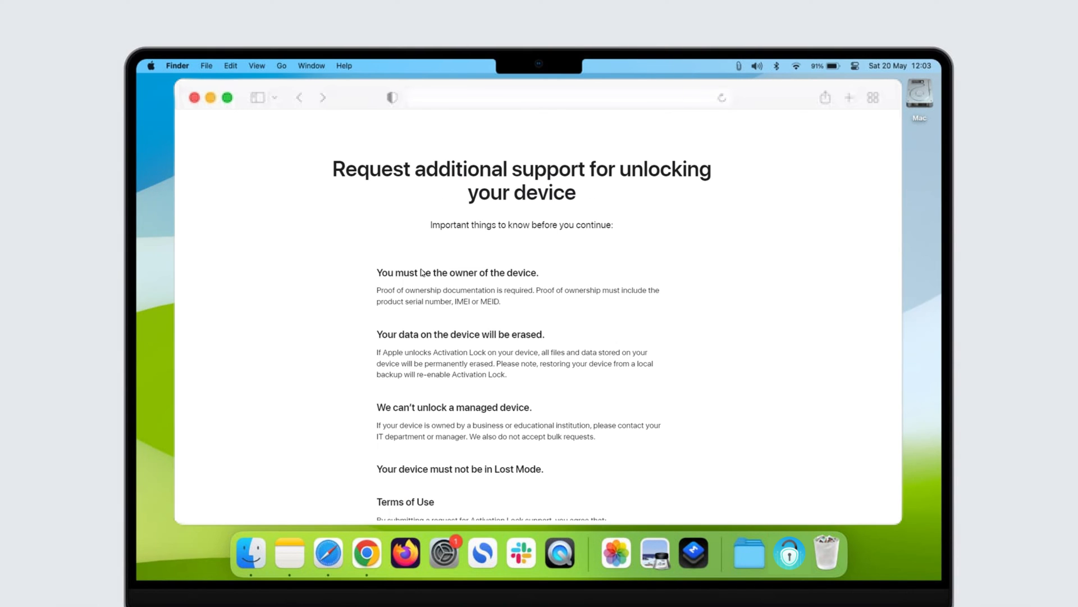
scroll("down", 3)
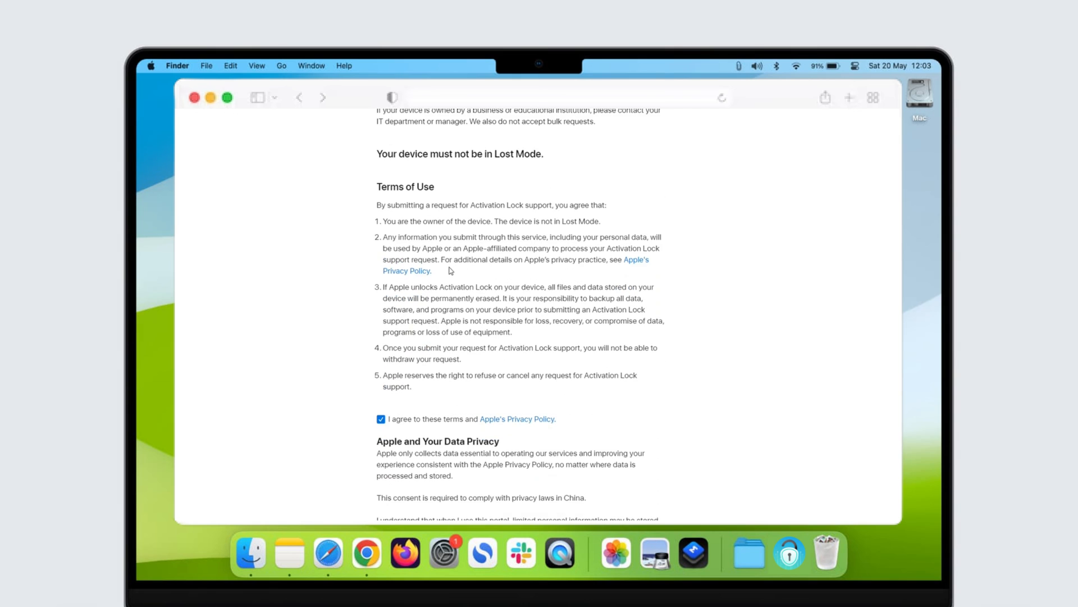
scroll("down", 3)
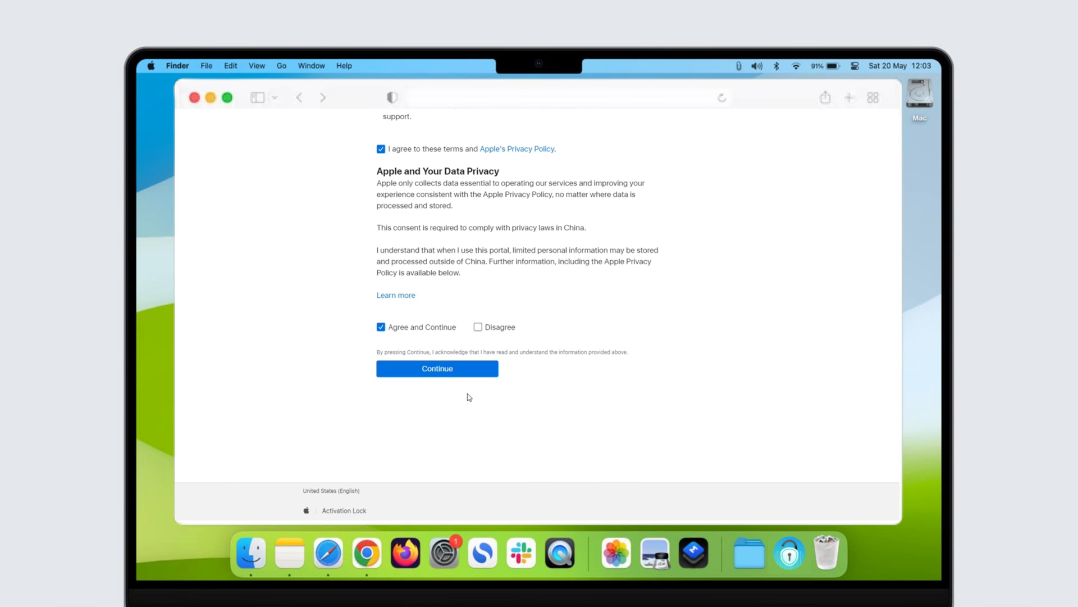
left_click(436, 368)
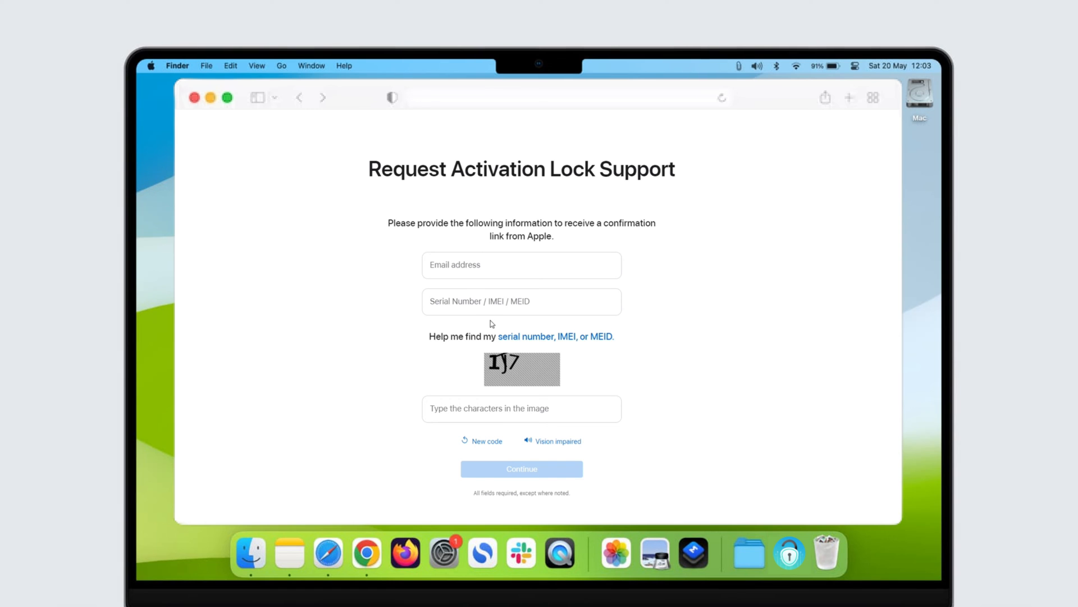
left_click(195, 97)
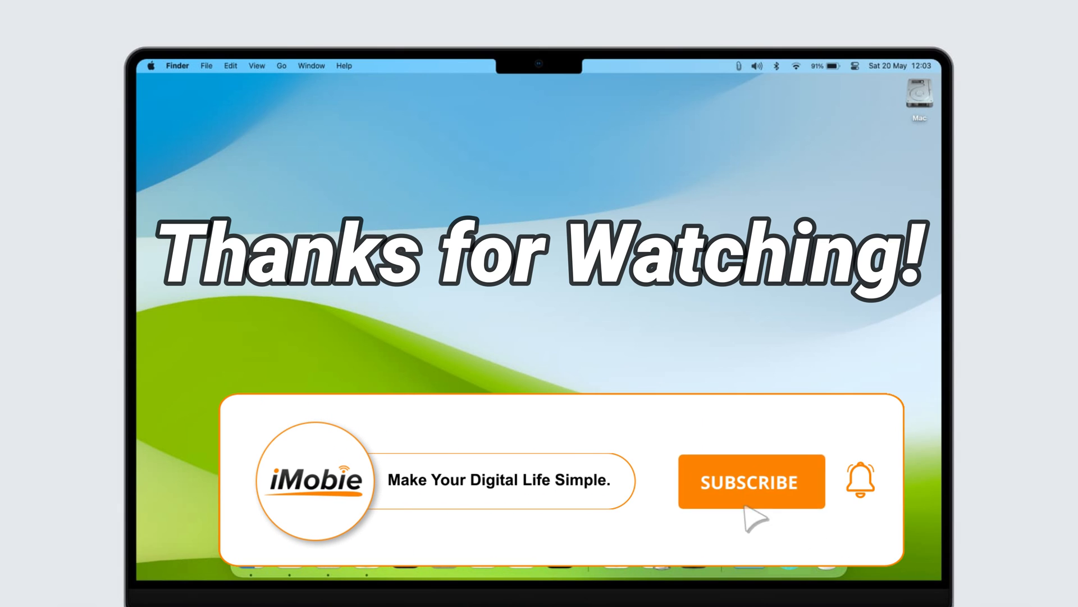
left_click(751, 479)
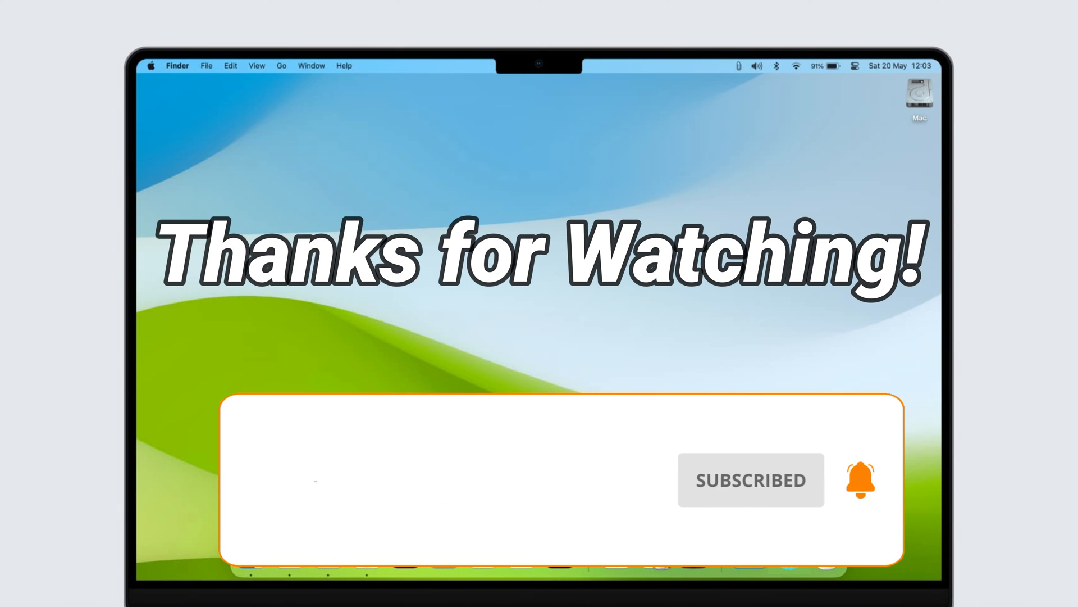